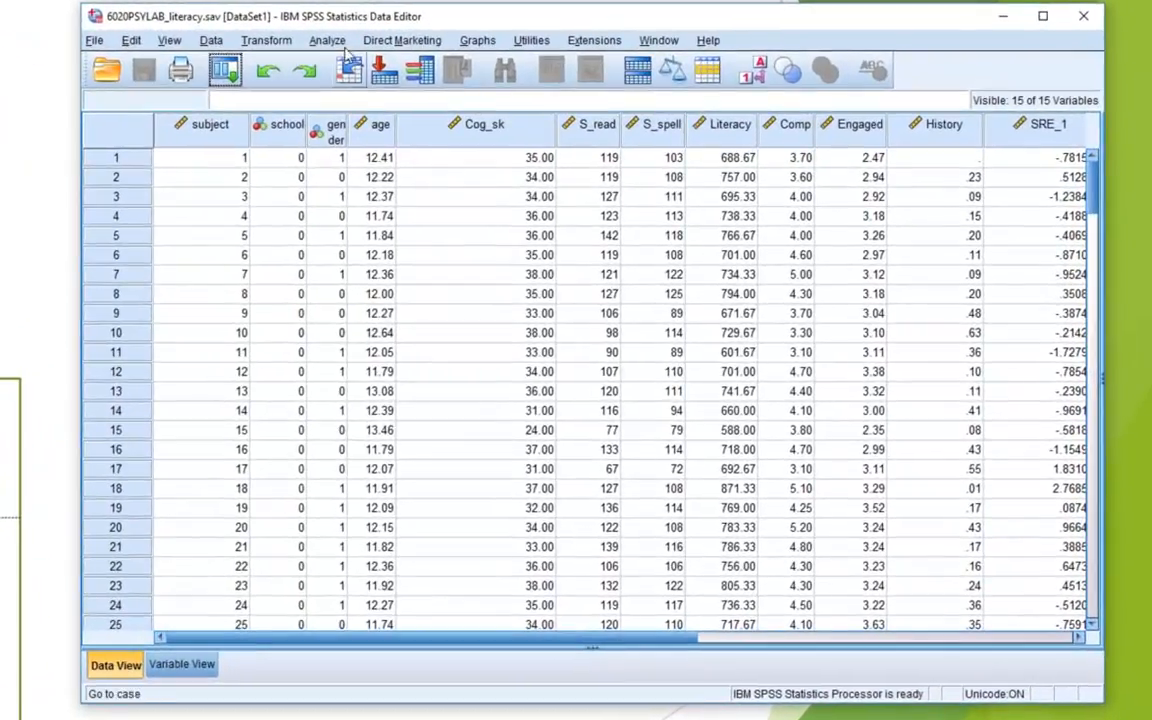
- Start a linear regression with Standardised Reading score as dependent and history dyslexia as predictor
{"action": "left_click", "coordinate": [328, 40]}
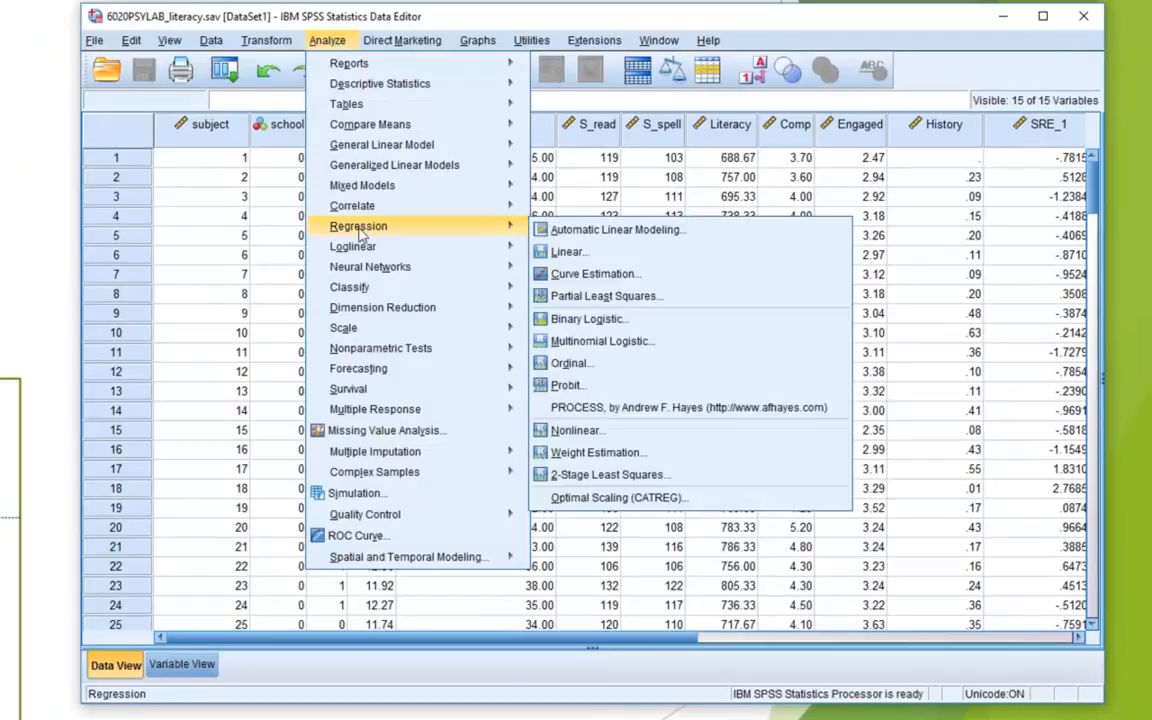
{"action": "left_click", "coordinate": [568, 252]}
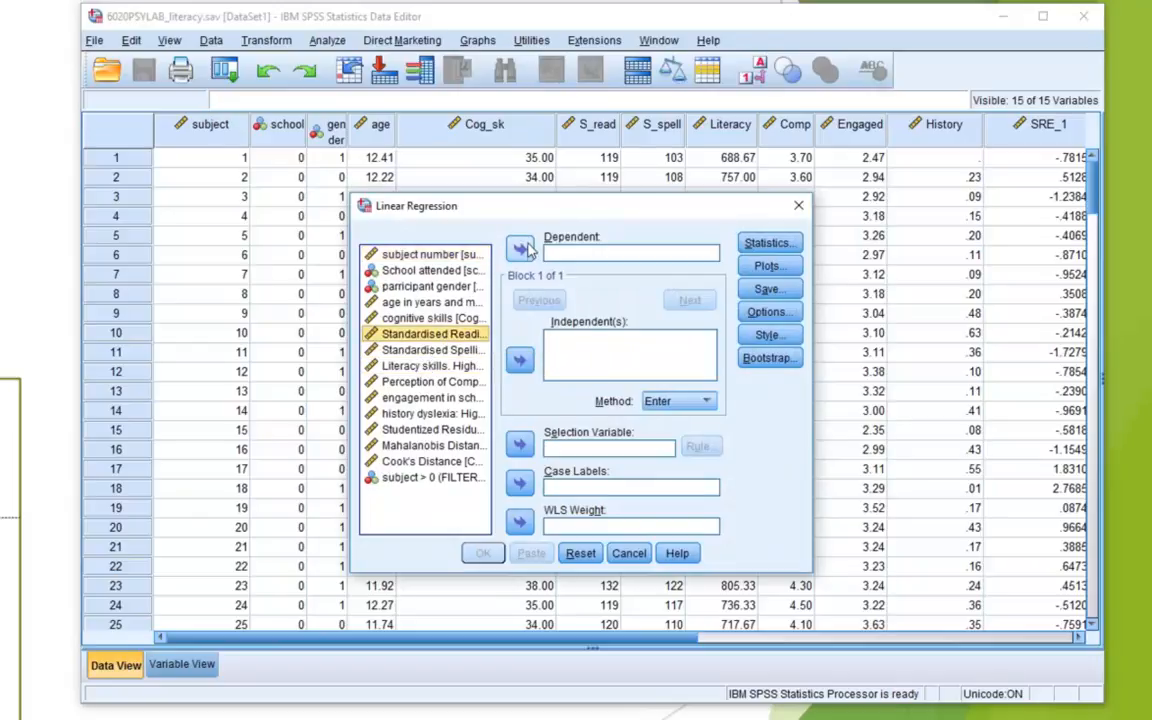
{"action": "left_click", "coordinate": [520, 248]}
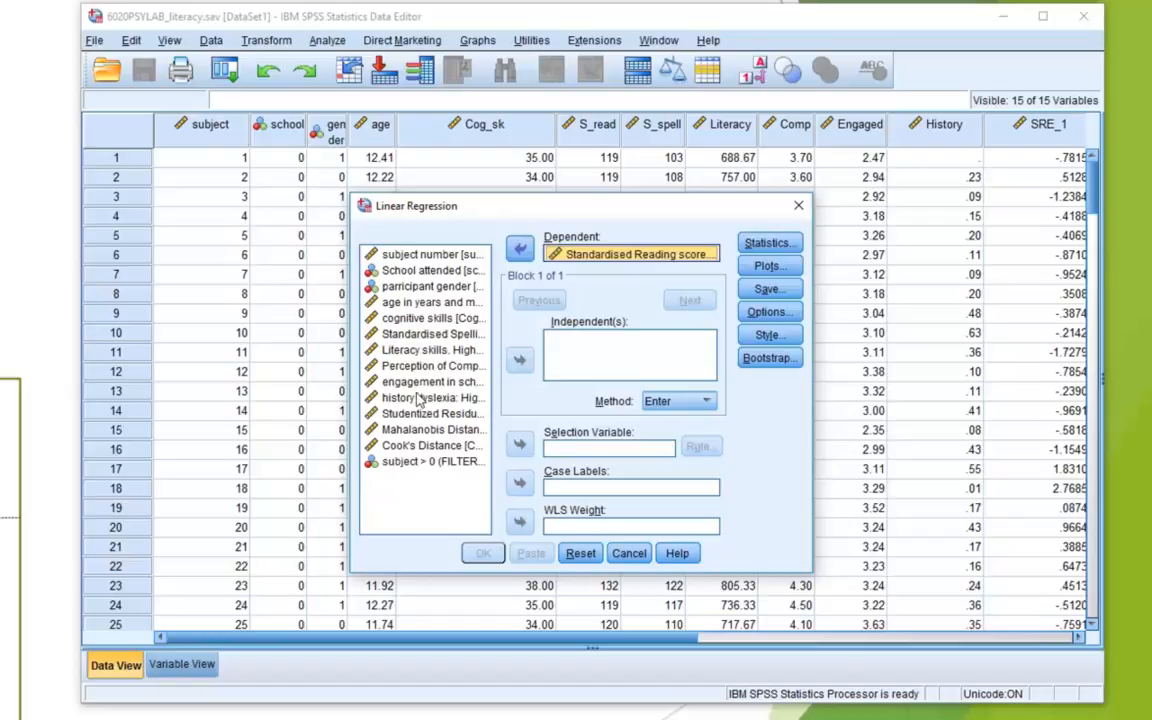
{"action": "left_click", "coordinate": [518, 360]}
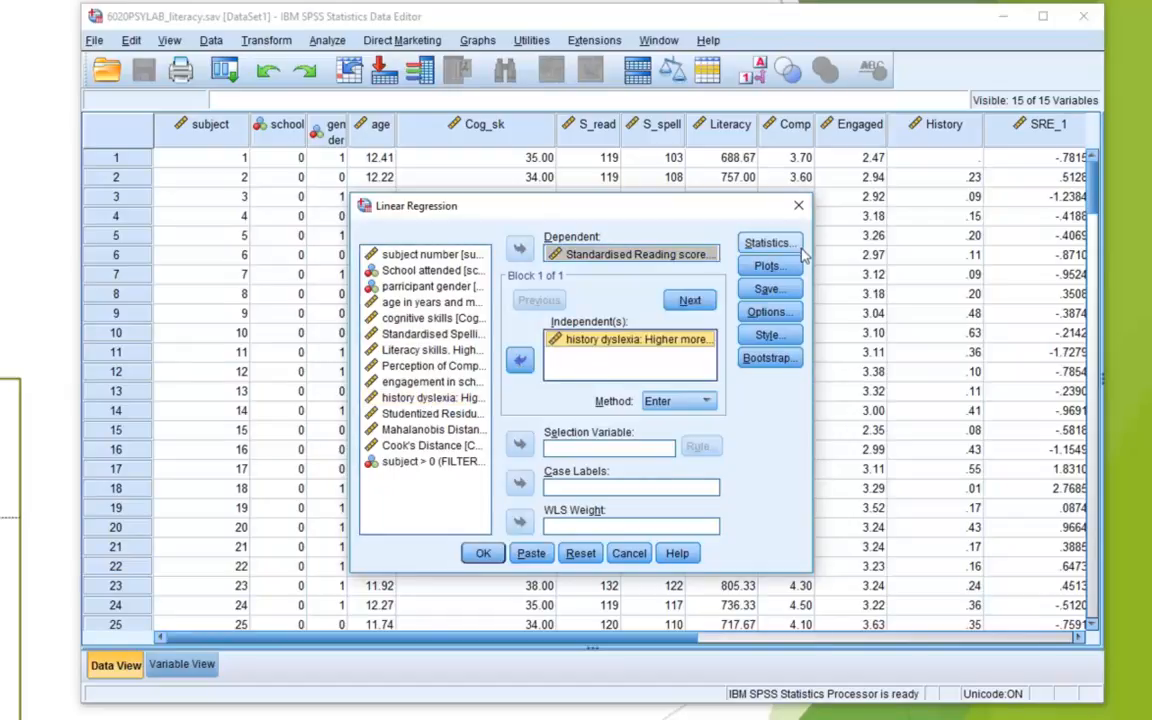
- Request part and partial correlations and coefficient confidence intervals in the Statistics options
{"action": "left_click", "coordinate": [768, 242]}
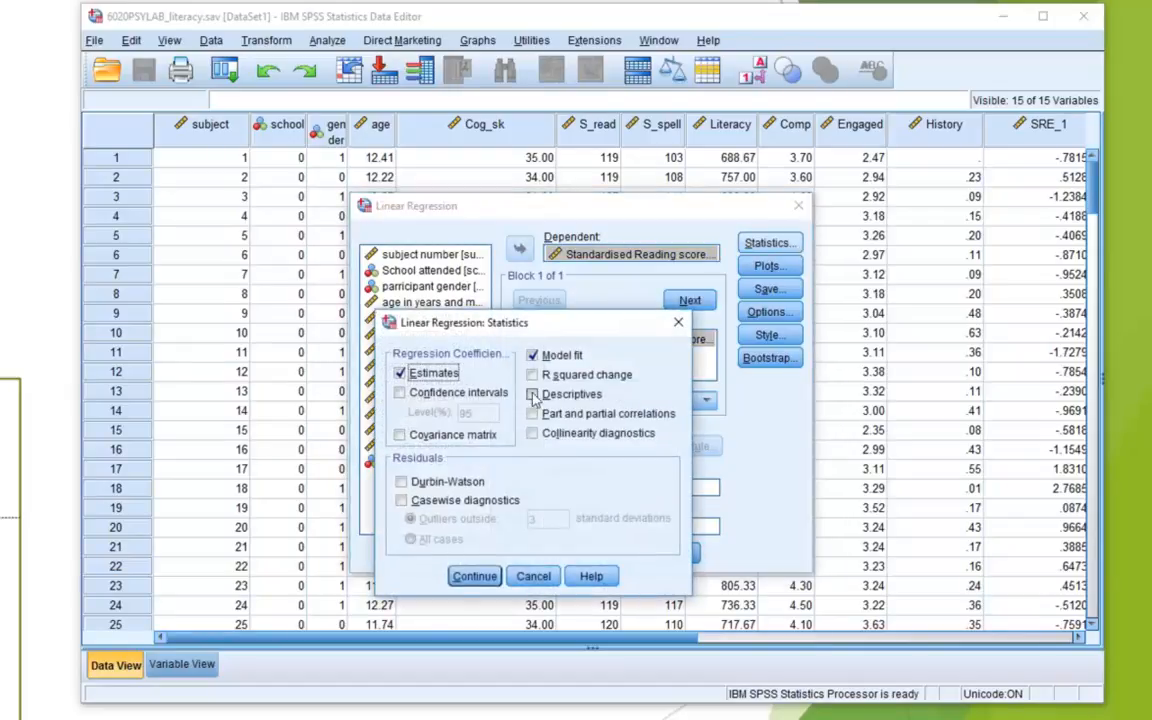
{"action": "left_click", "coordinate": [532, 394]}
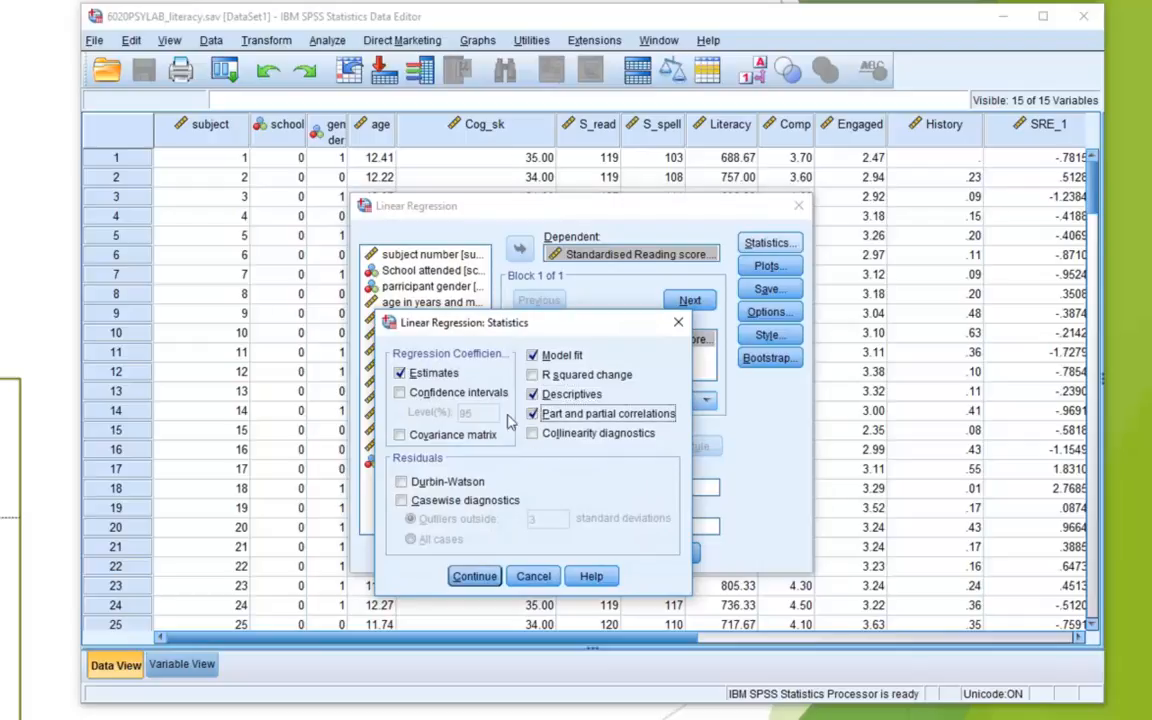
{"action": "left_click", "coordinate": [400, 392]}
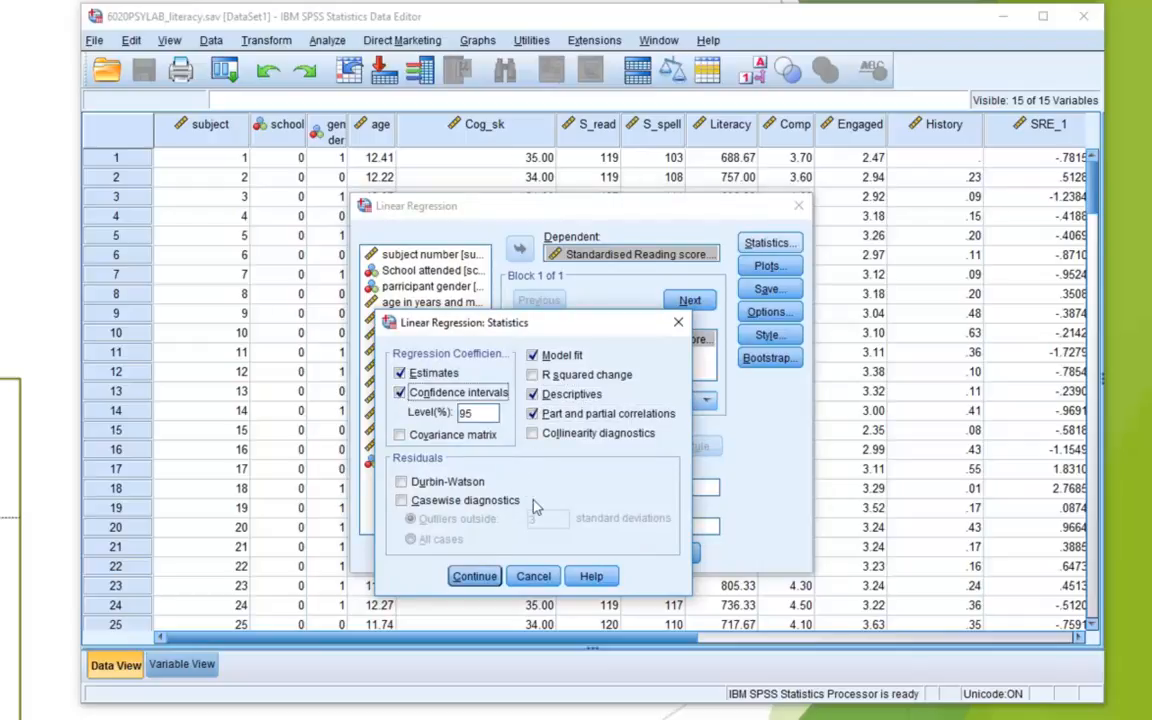
{"action": "left_click", "coordinate": [472, 576]}
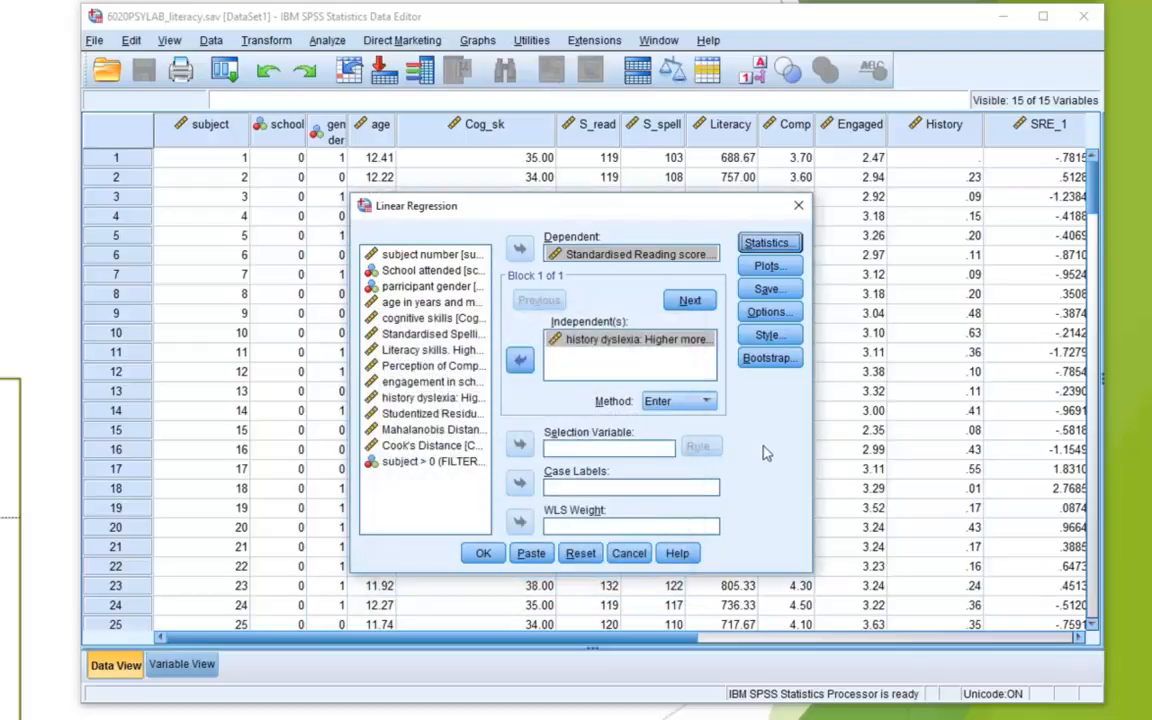
{"action": "mouse_move", "coordinate": [792, 408]}
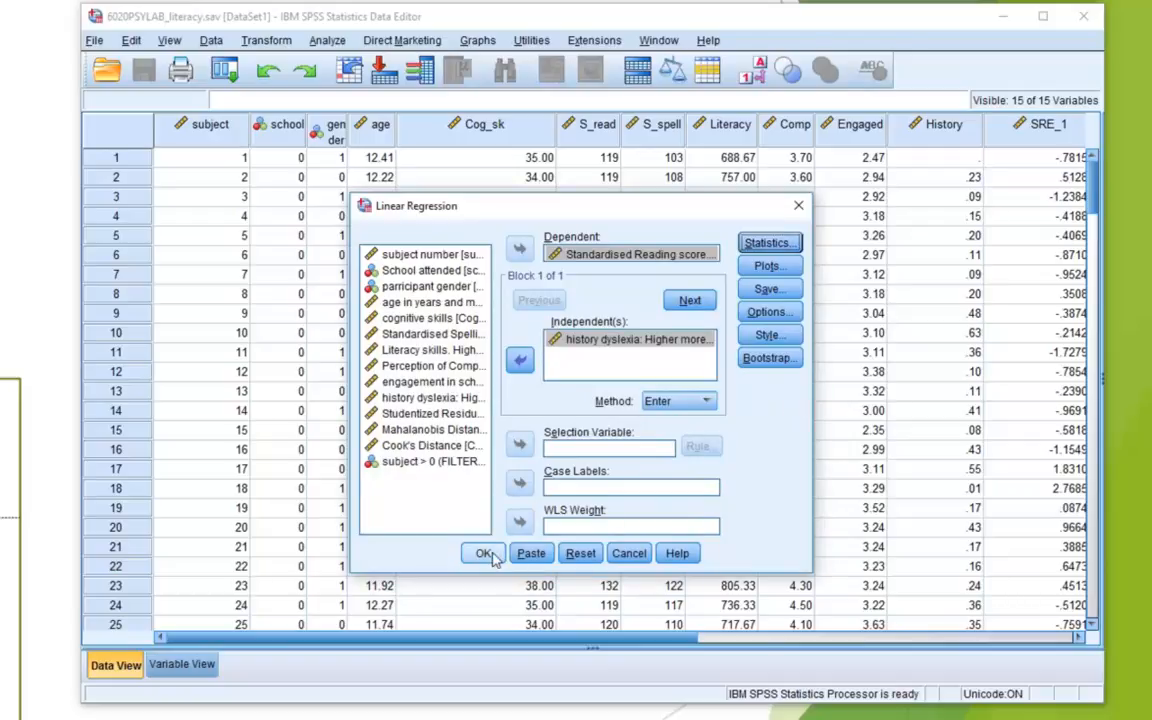
- Run the path c regression and review its Model Summary and Coefficients tables
{"action": "left_click", "coordinate": [482, 552]}
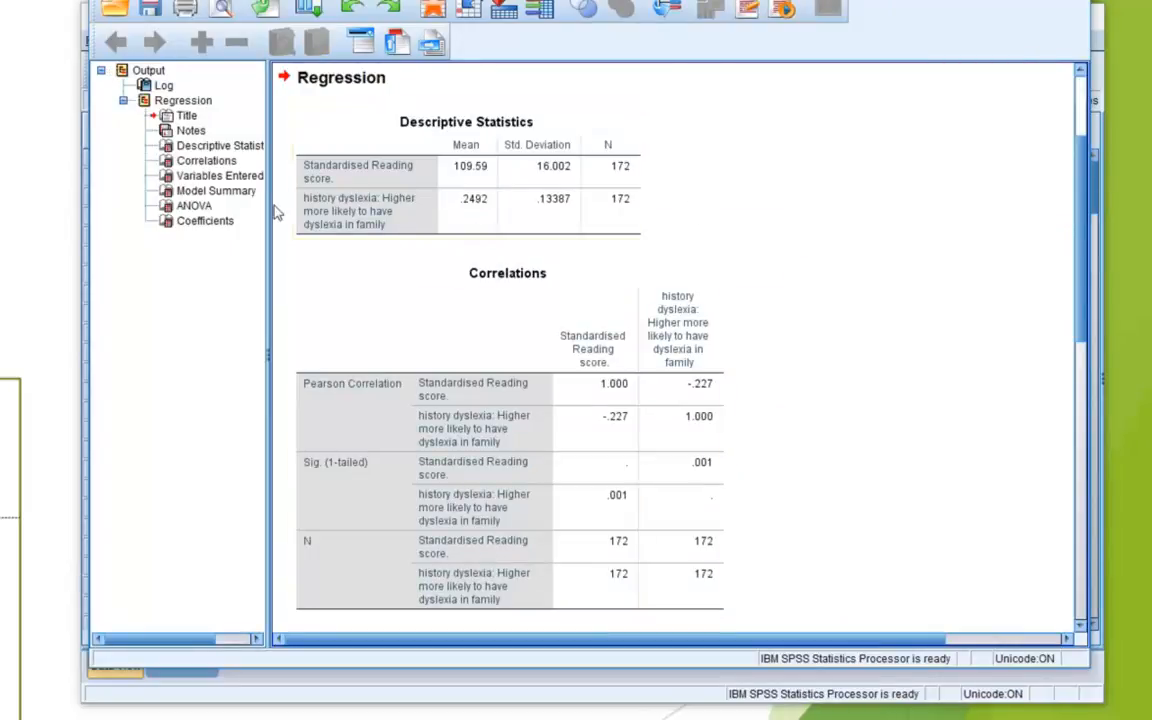
{"action": "mouse_move", "coordinate": [344, 250]}
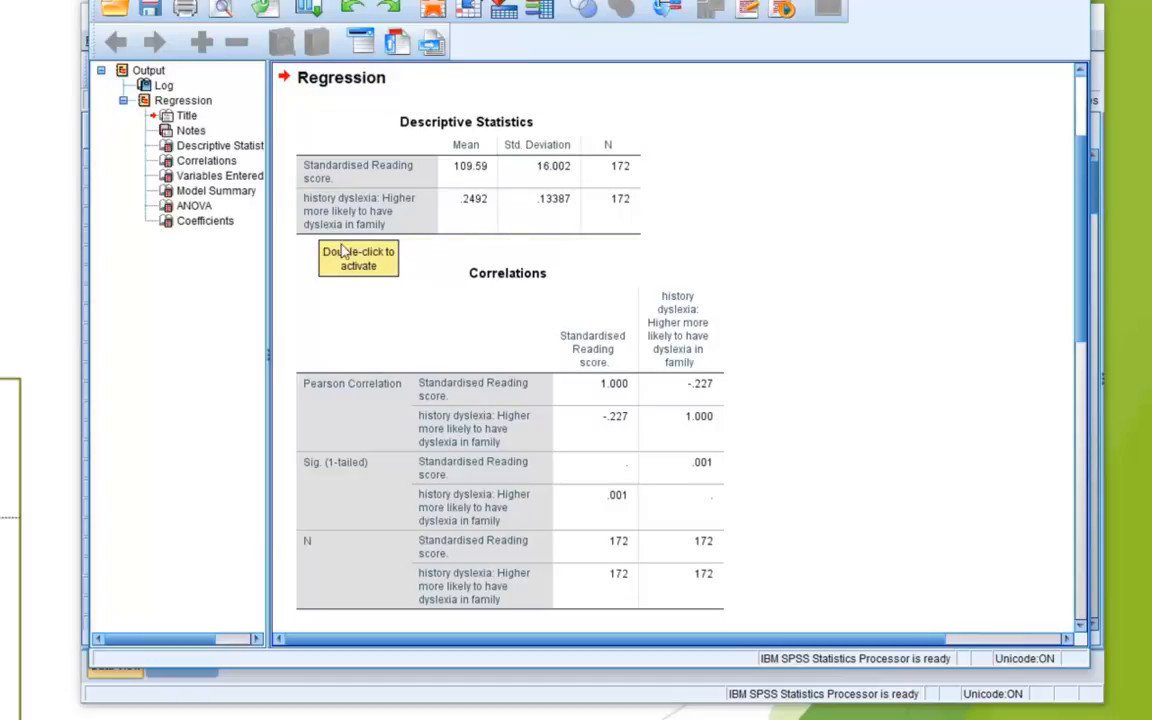
{"action": "left_click", "coordinate": [216, 190]}
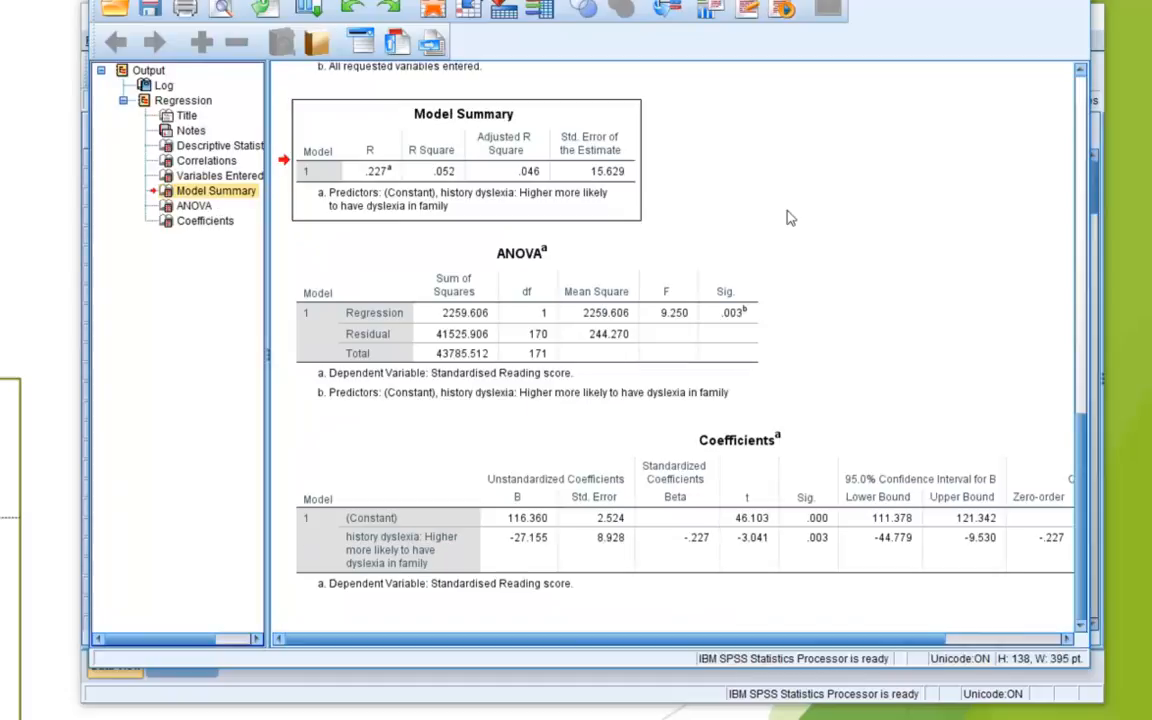
{"action": "left_click", "coordinate": [724, 552]}
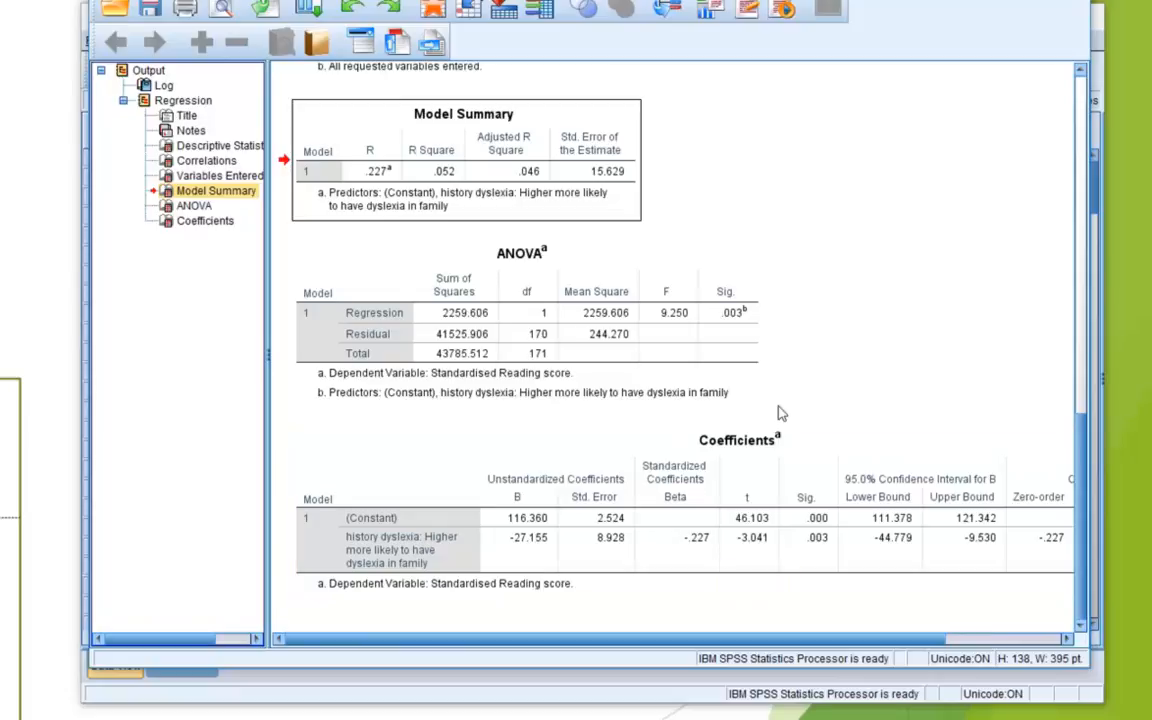
{"action": "left_click", "coordinate": [708, 548]}
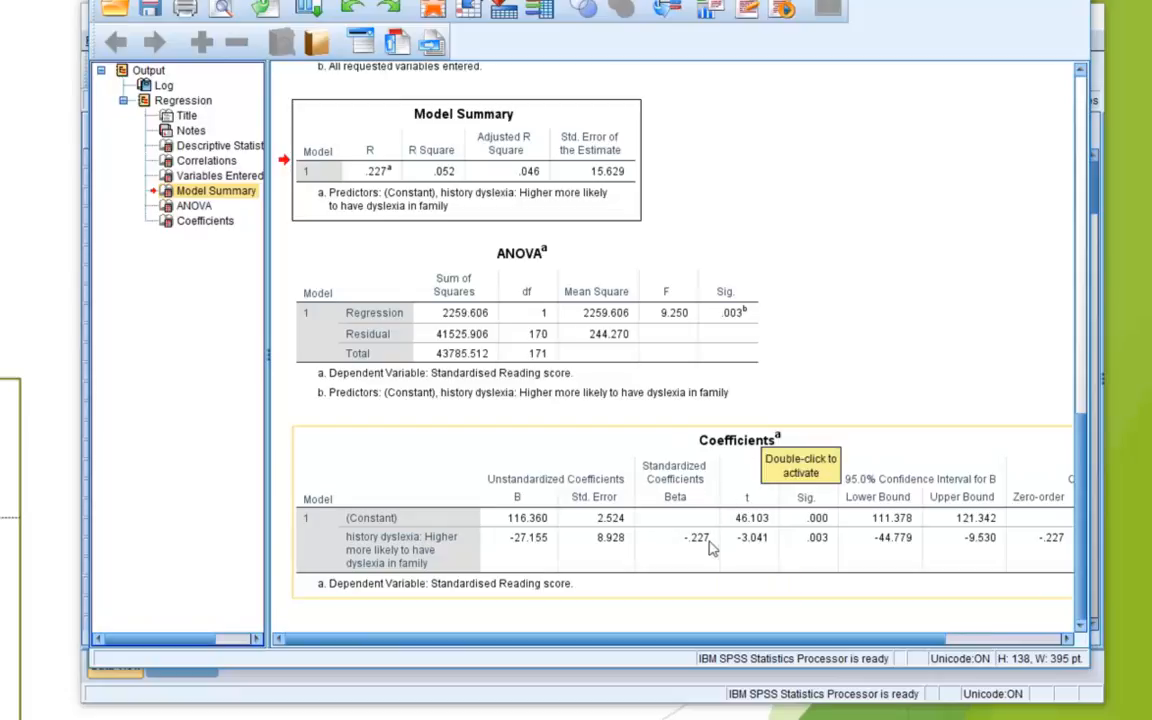
{"action": "mouse_move", "coordinate": [704, 556]}
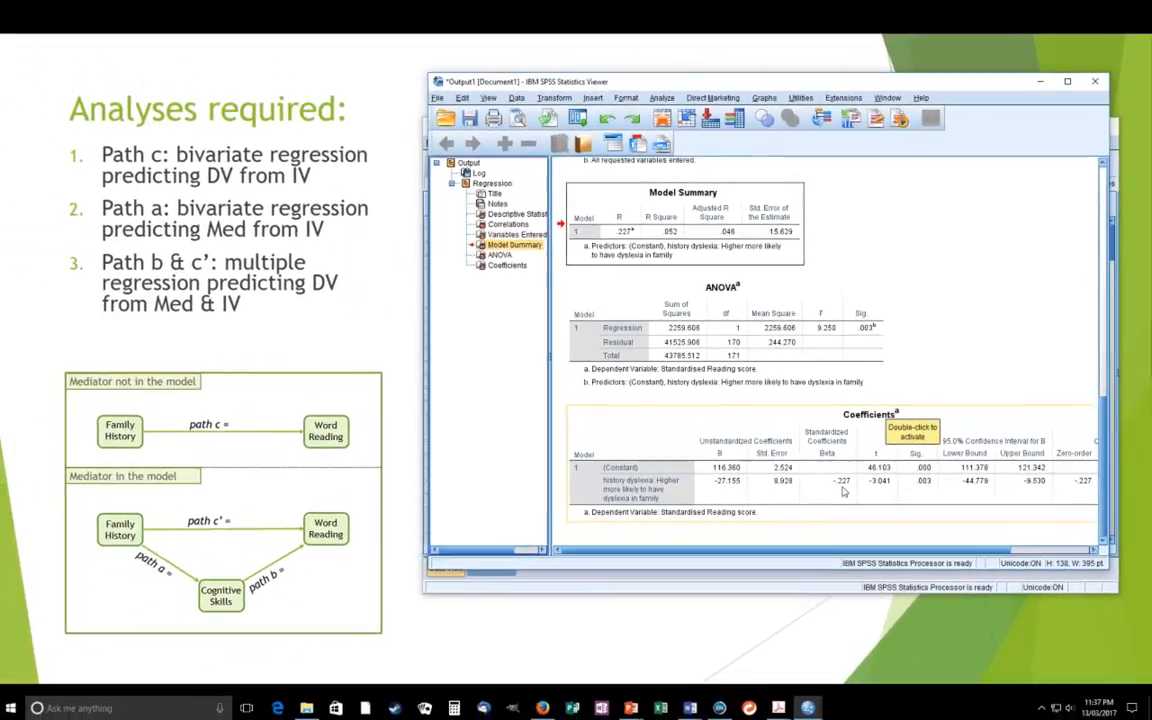
{"action": "mouse_move", "coordinate": [844, 486]}
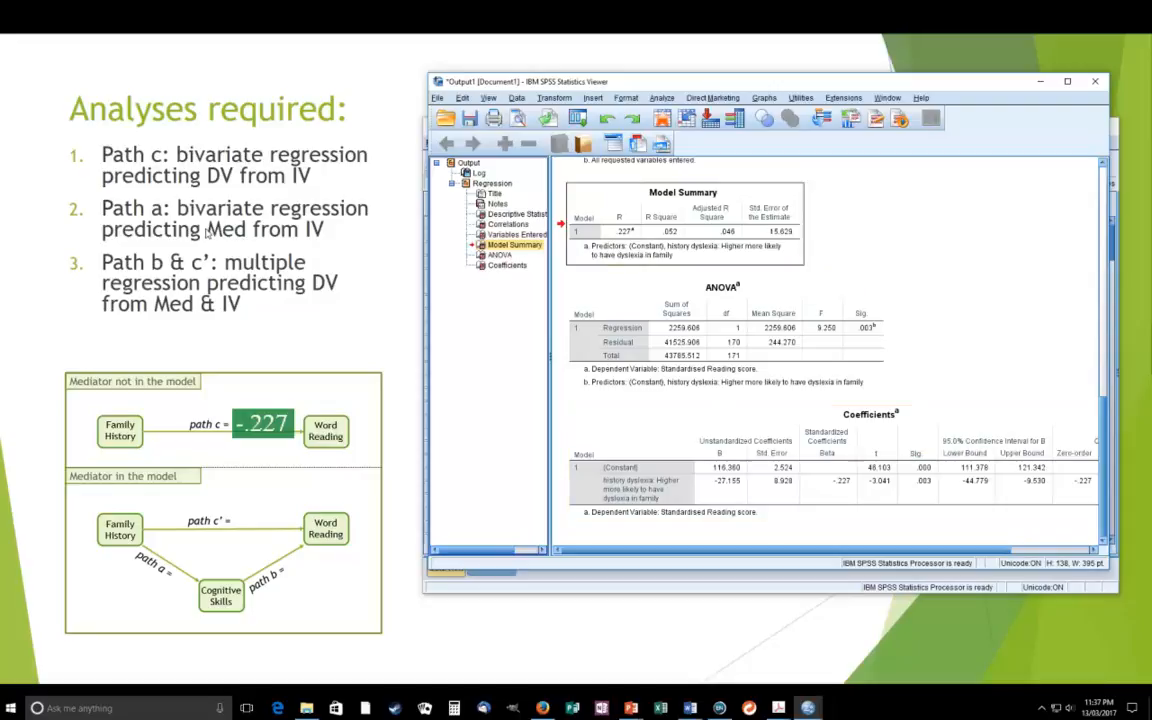
- Return to the SPSS output window after showing -.227 on the path c arrow
{"action": "left_click", "coordinate": [682, 224]}
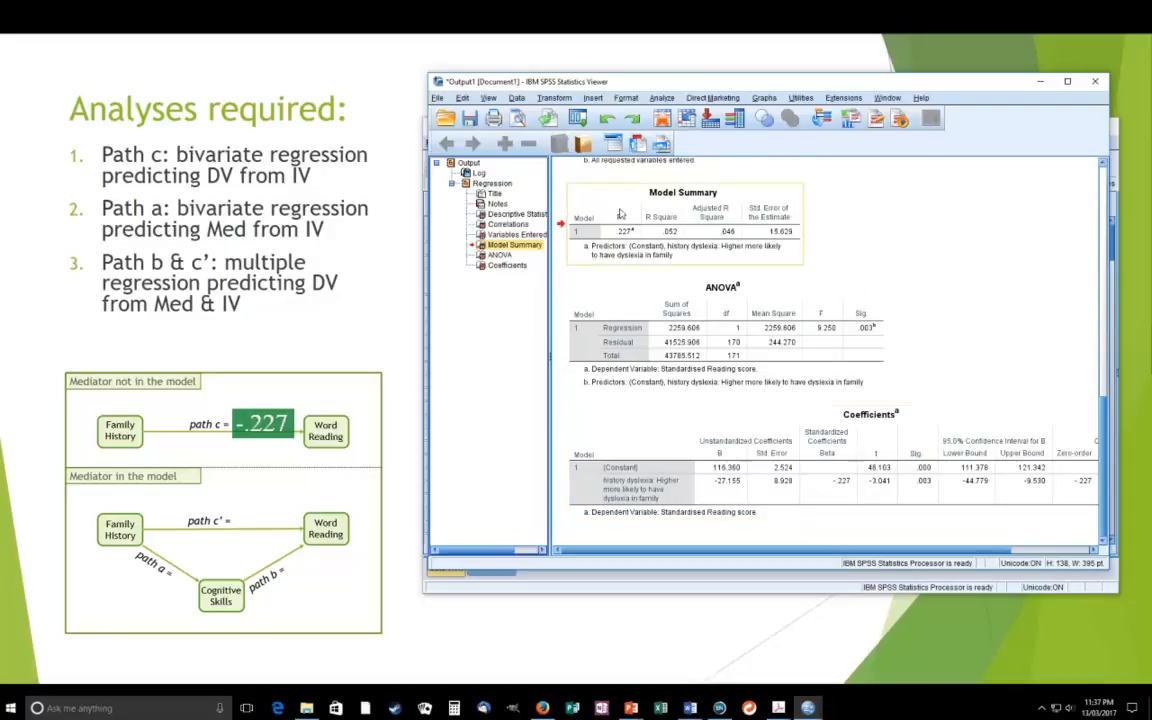
- Reopen the Linear Regression dialog from the recently used dialogs list
{"action": "left_click", "coordinate": [656, 96]}
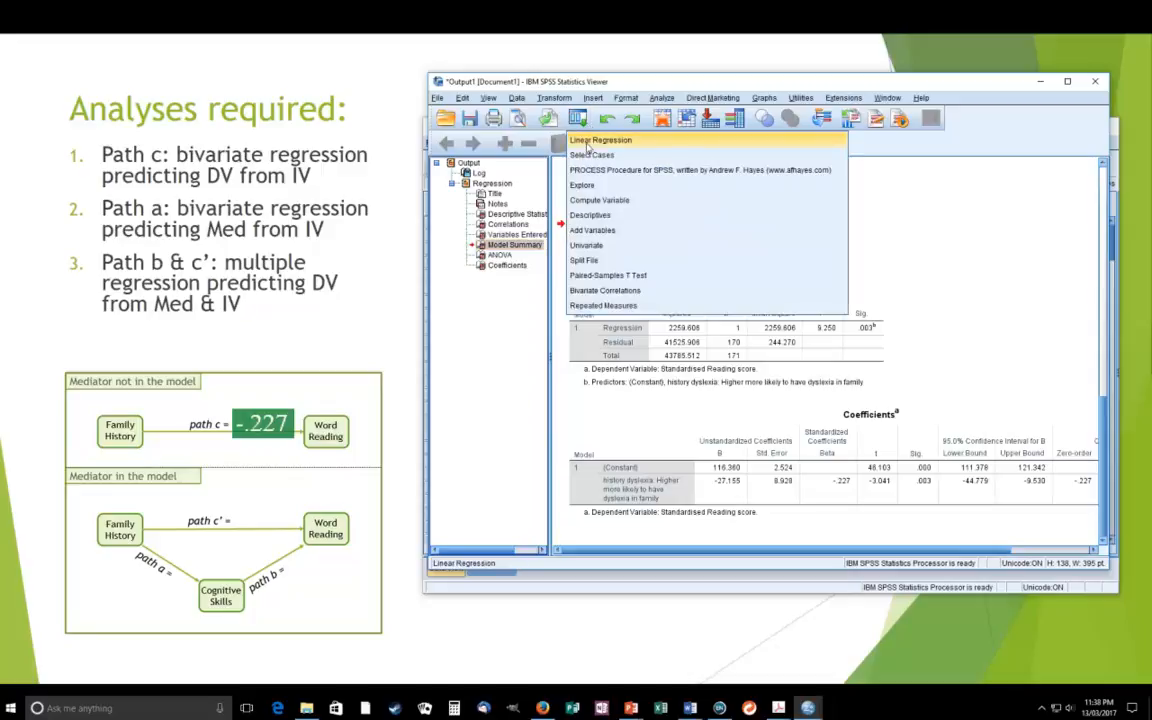
{"action": "left_click", "coordinate": [604, 140]}
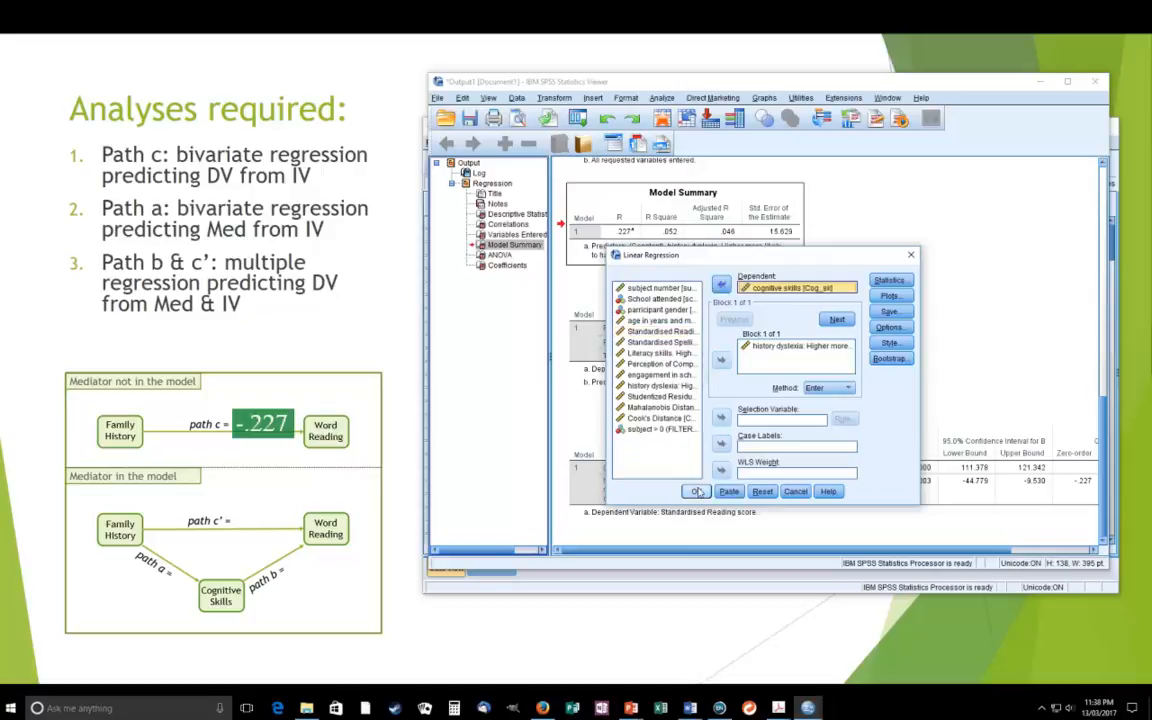
- Run the path a regression for cognitive skills and scroll through its output tables
{"action": "left_click", "coordinate": [696, 492]}
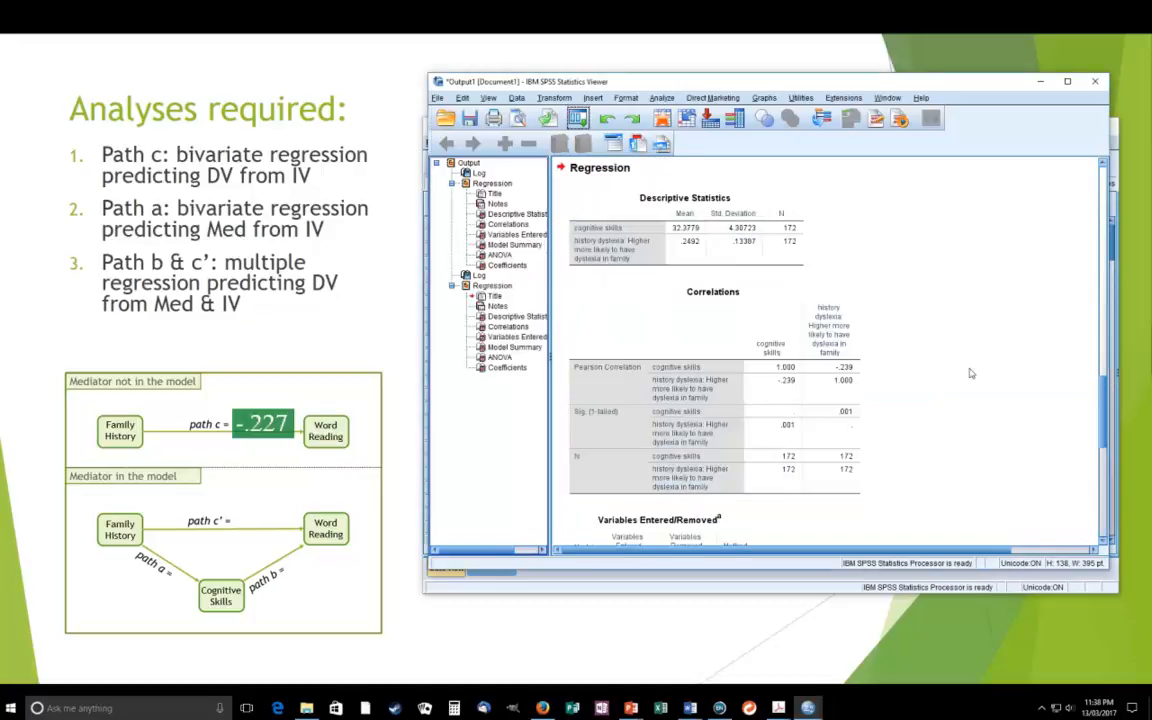
{"action": "scroll", "scroll_direction": "down", "scroll_amount": 3}
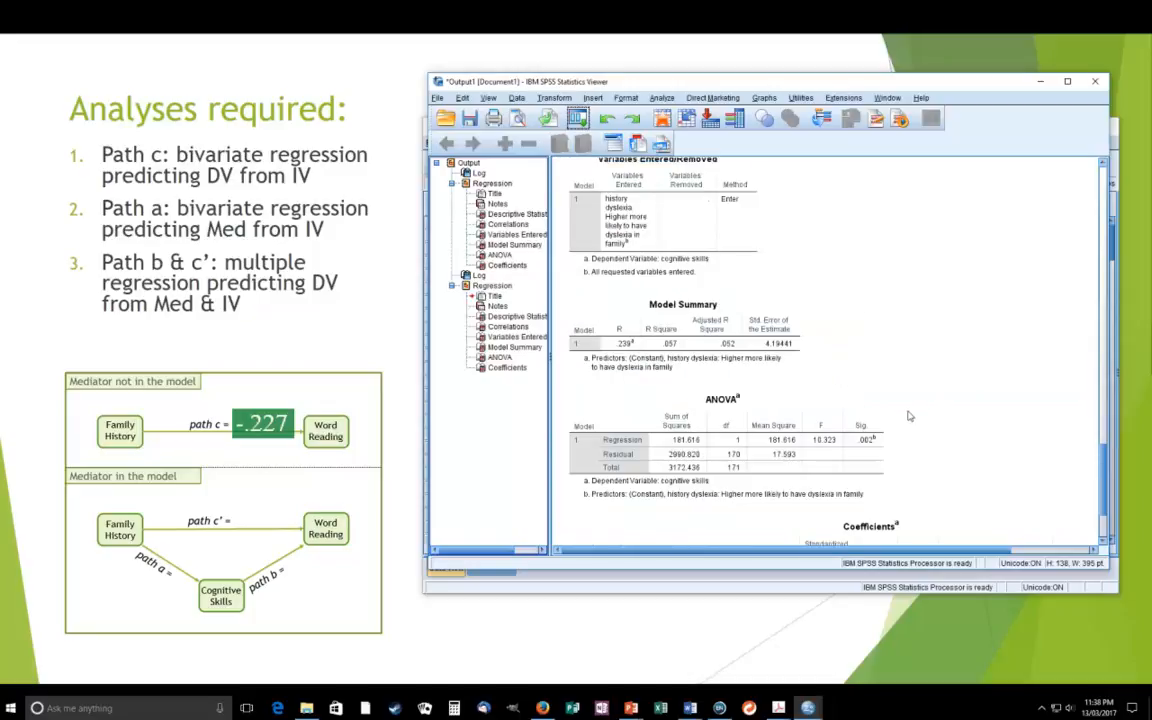
{"action": "scroll", "scroll_direction": "down", "scroll_amount": 3}
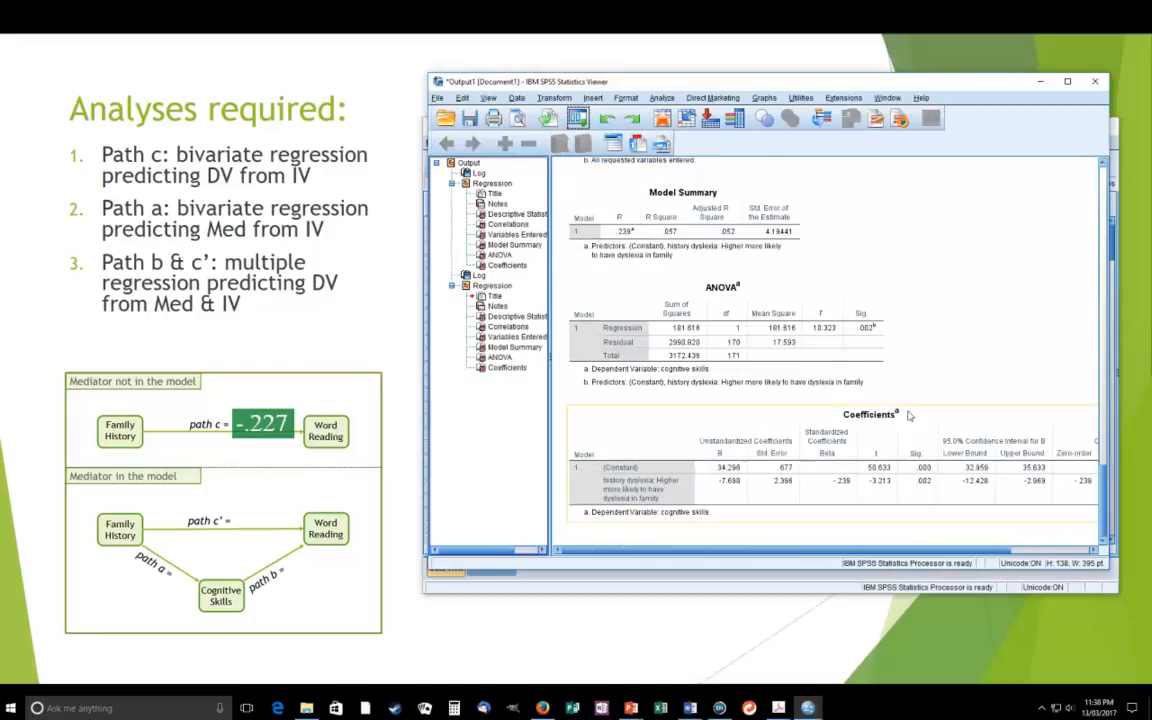
{"action": "mouse_move", "coordinate": [856, 488]}
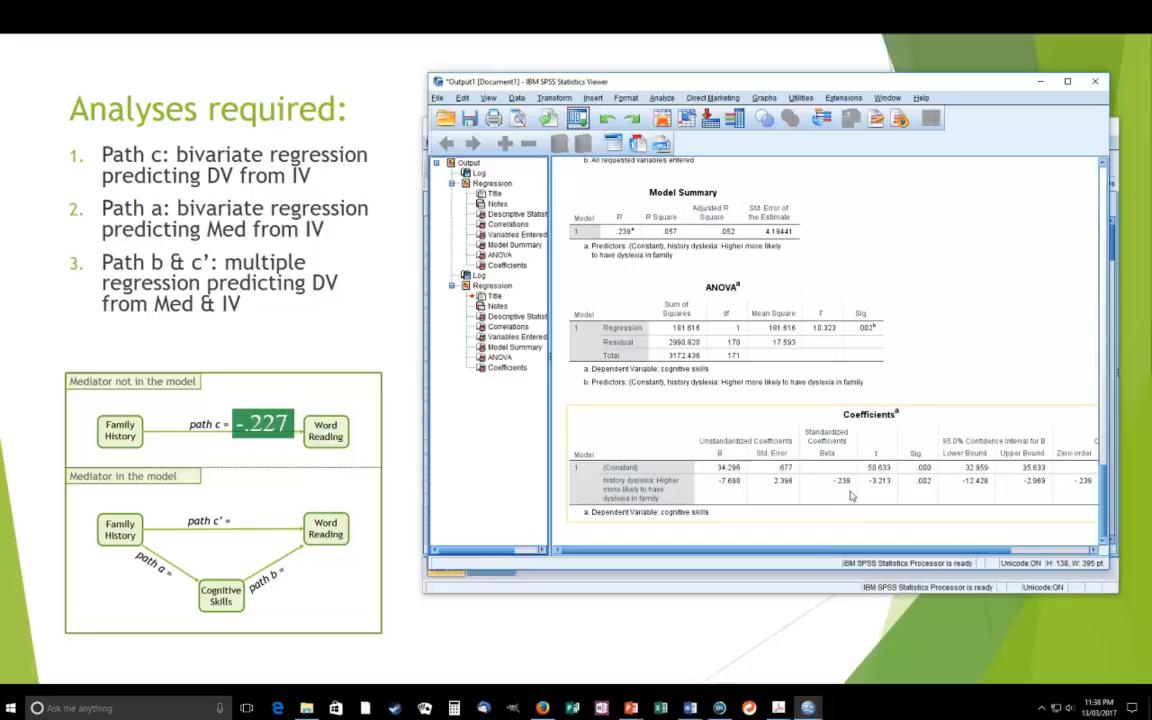
{"action": "mouse_move", "coordinate": [868, 524]}
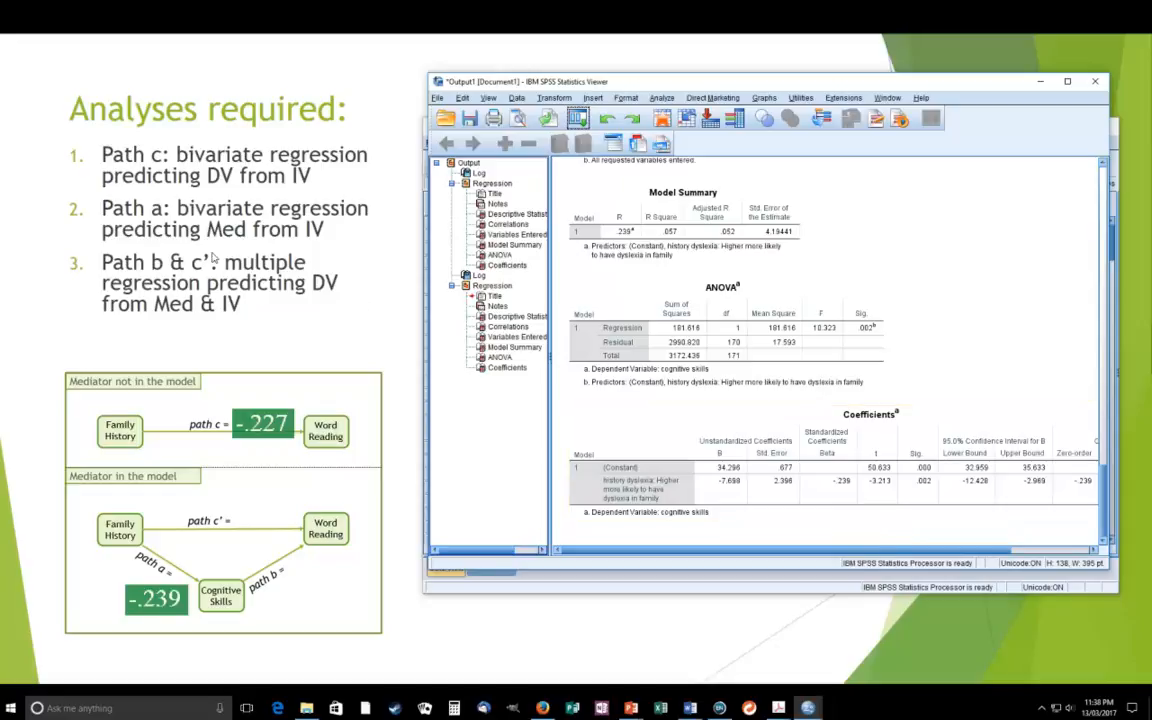
{"action": "mouse_move", "coordinate": [300, 230]}
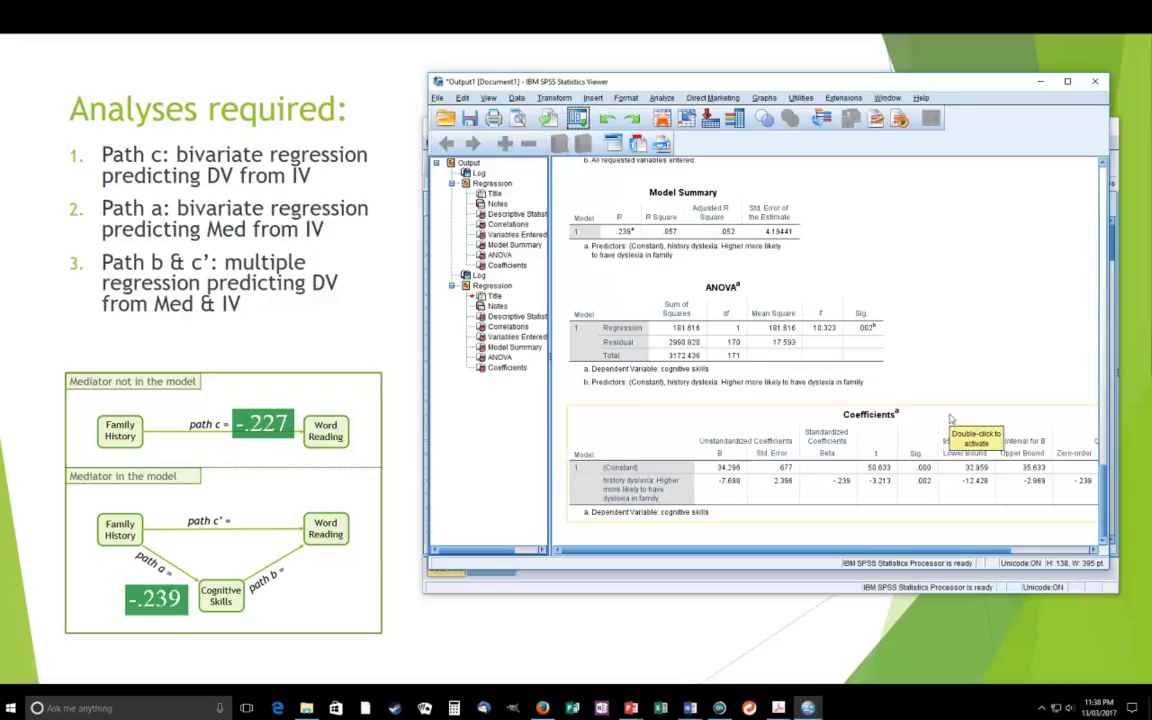
{"action": "mouse_move", "coordinate": [952, 400]}
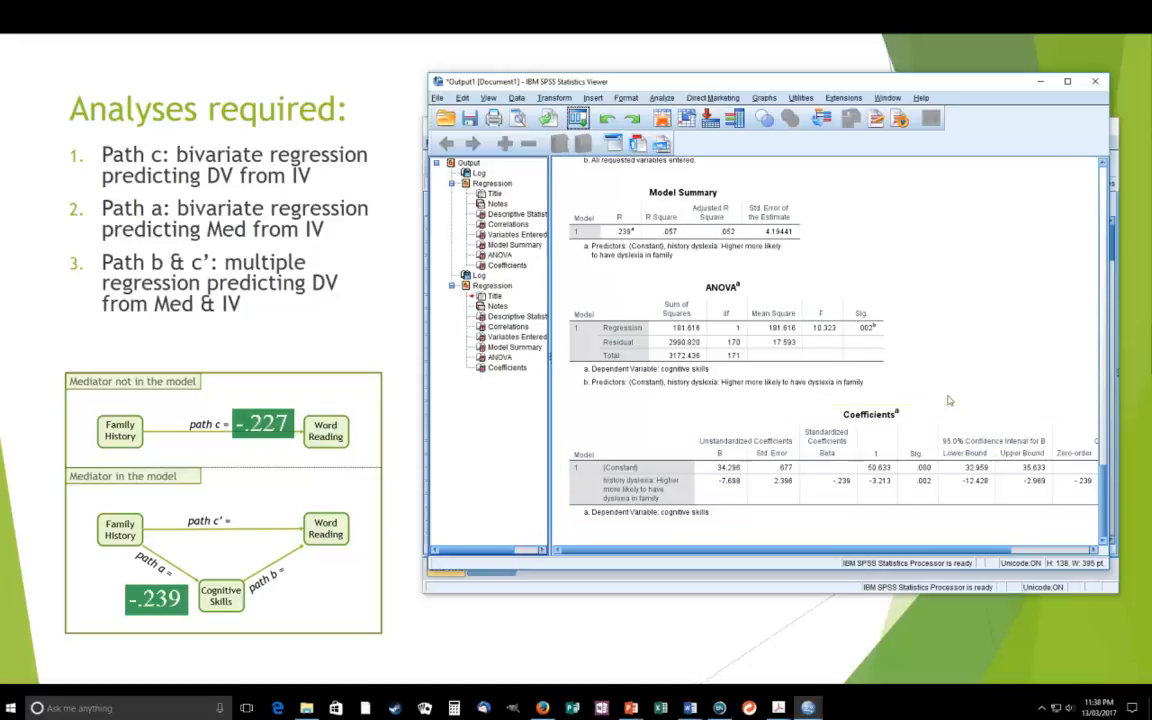
{"action": "mouse_move", "coordinate": [988, 288]}
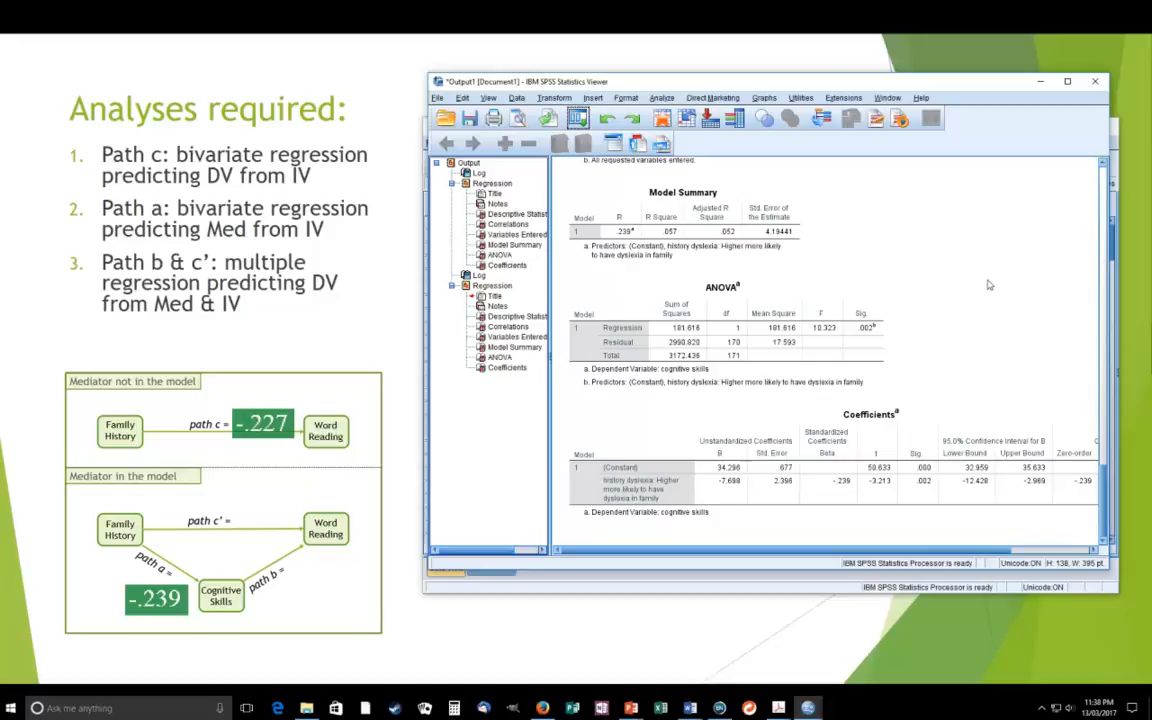
{"action": "mouse_move", "coordinate": [1024, 280]}
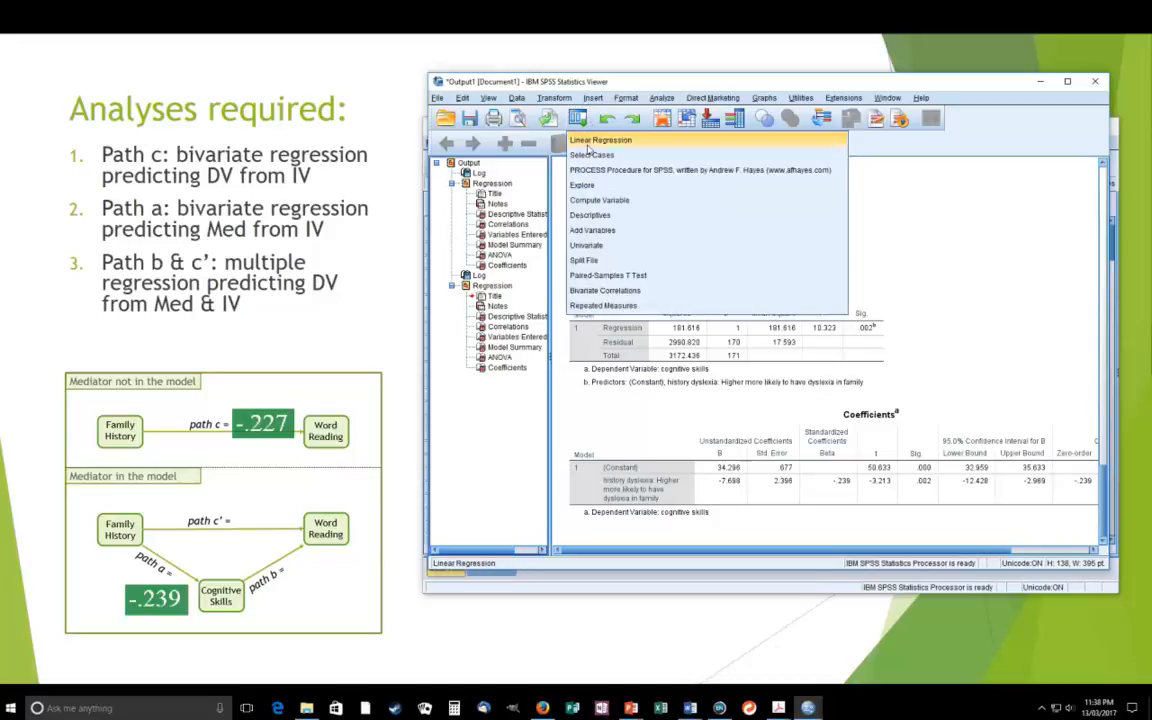
- Run a regression of Standardised Reading score on dyslexia history and cognitive skills together
{"action": "left_click", "coordinate": [596, 140]}
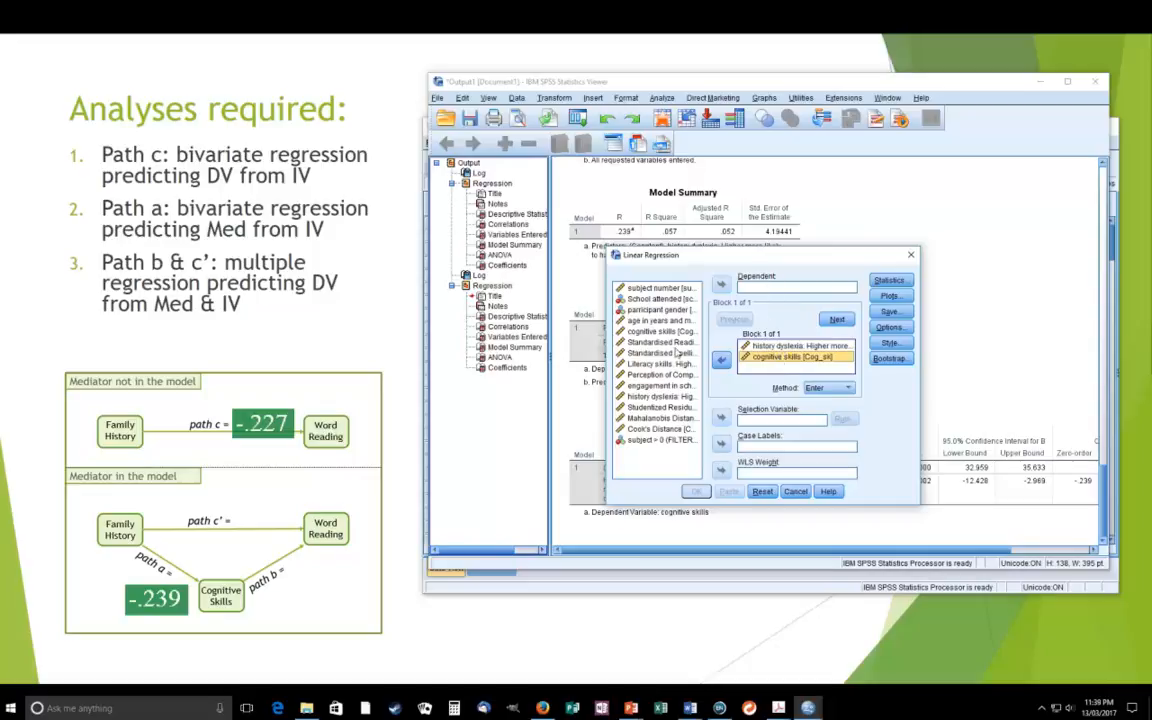
{"action": "left_click", "coordinate": [656, 342]}
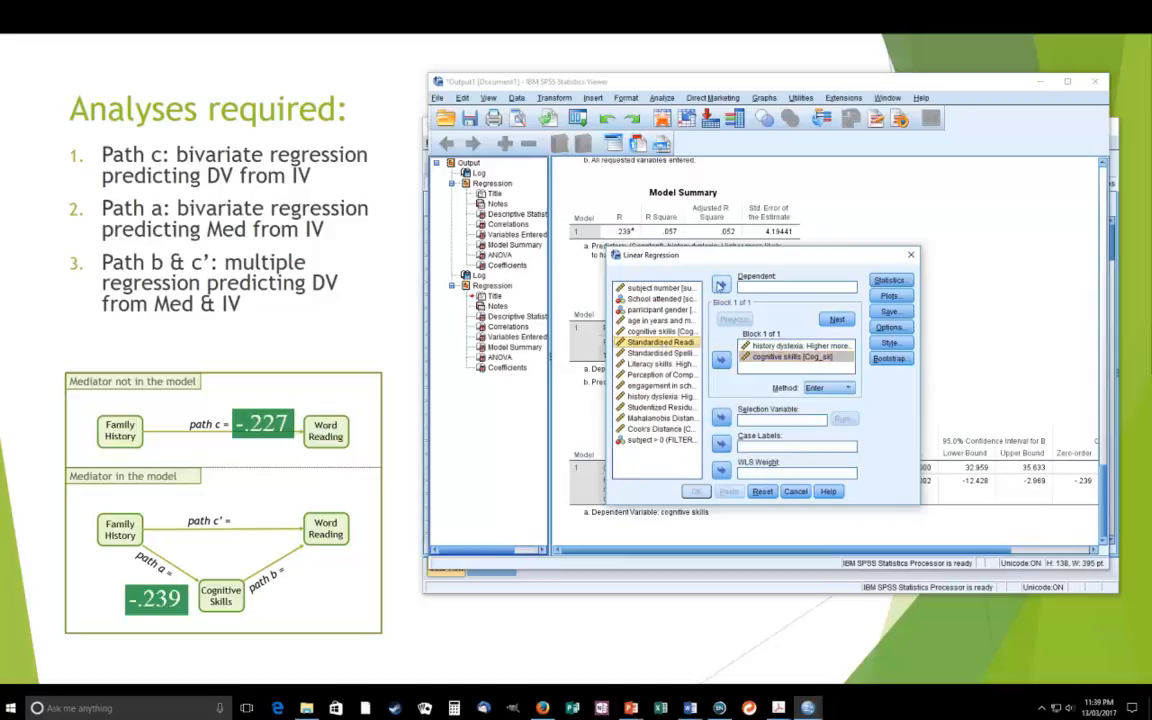
{"action": "left_click", "coordinate": [720, 288]}
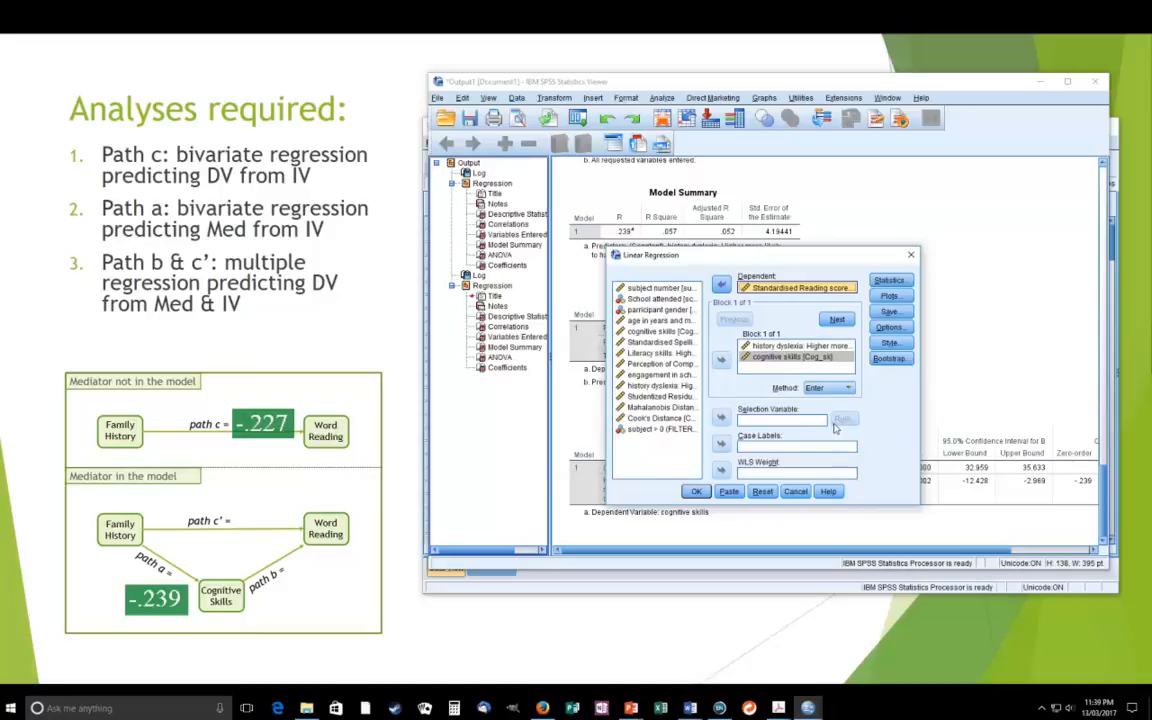
{"action": "left_click", "coordinate": [696, 492]}
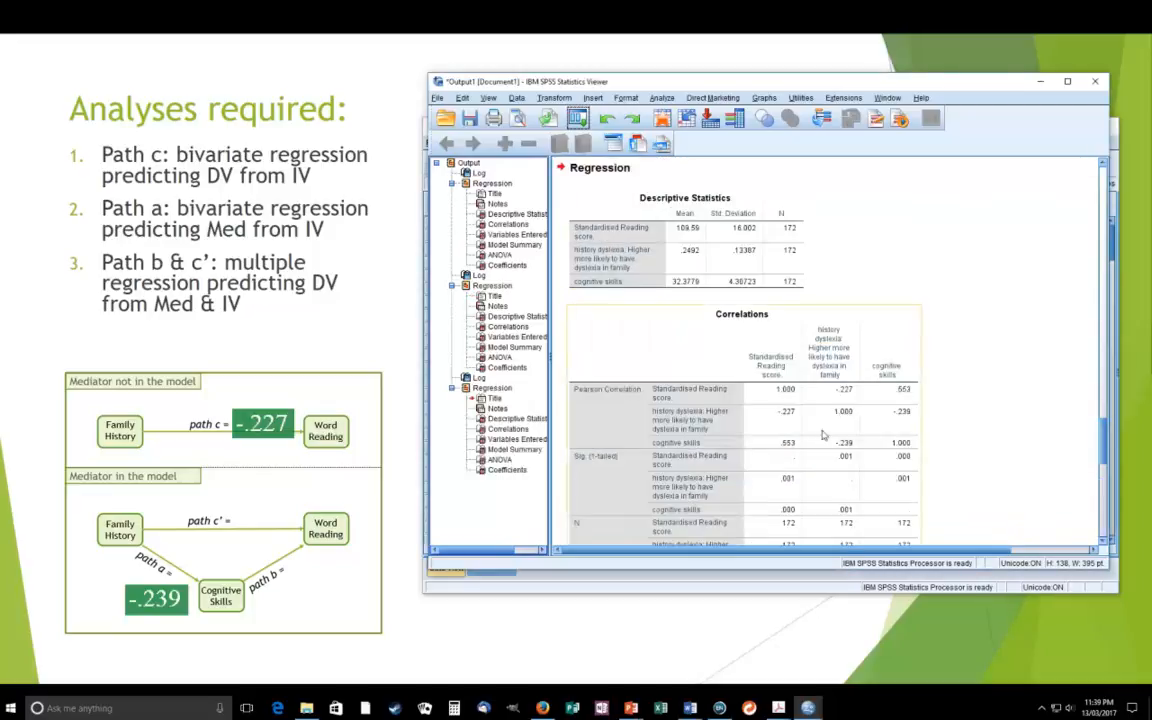
- Scroll to the latest regression's Coefficients table to read path b and c'
{"action": "scroll", "scroll_direction": "down", "scroll_amount": 3}
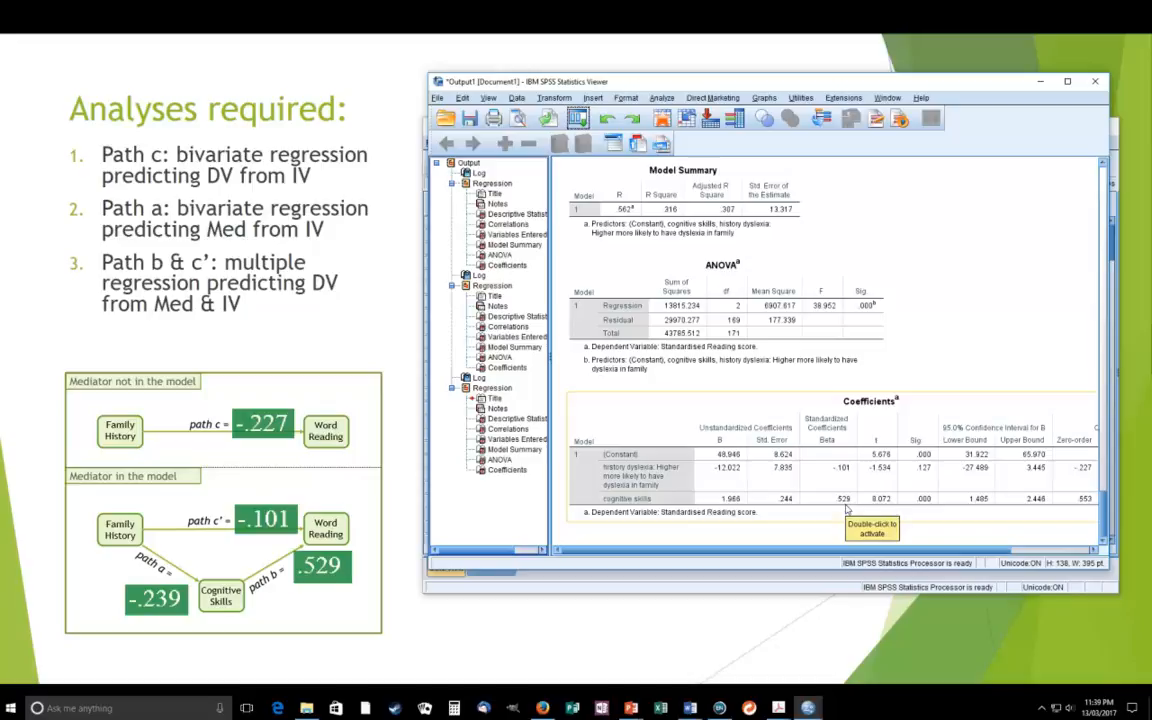
{"action": "mouse_move", "coordinate": [836, 488]}
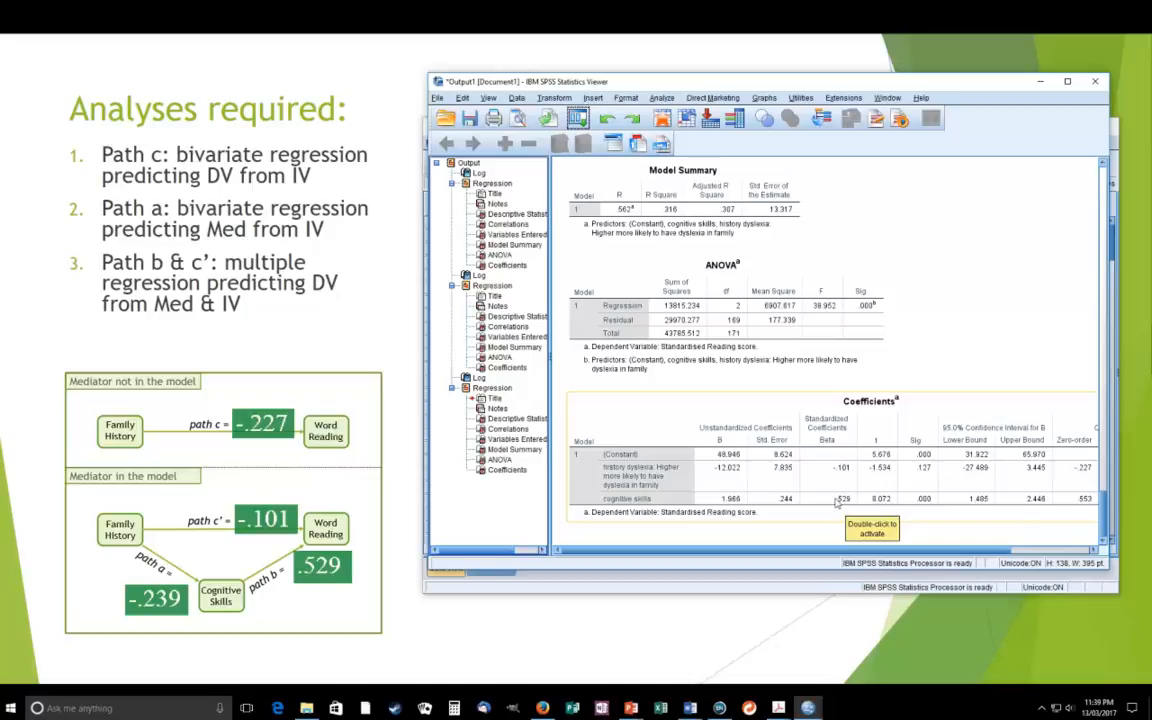
{"action": "mouse_move", "coordinate": [832, 516]}
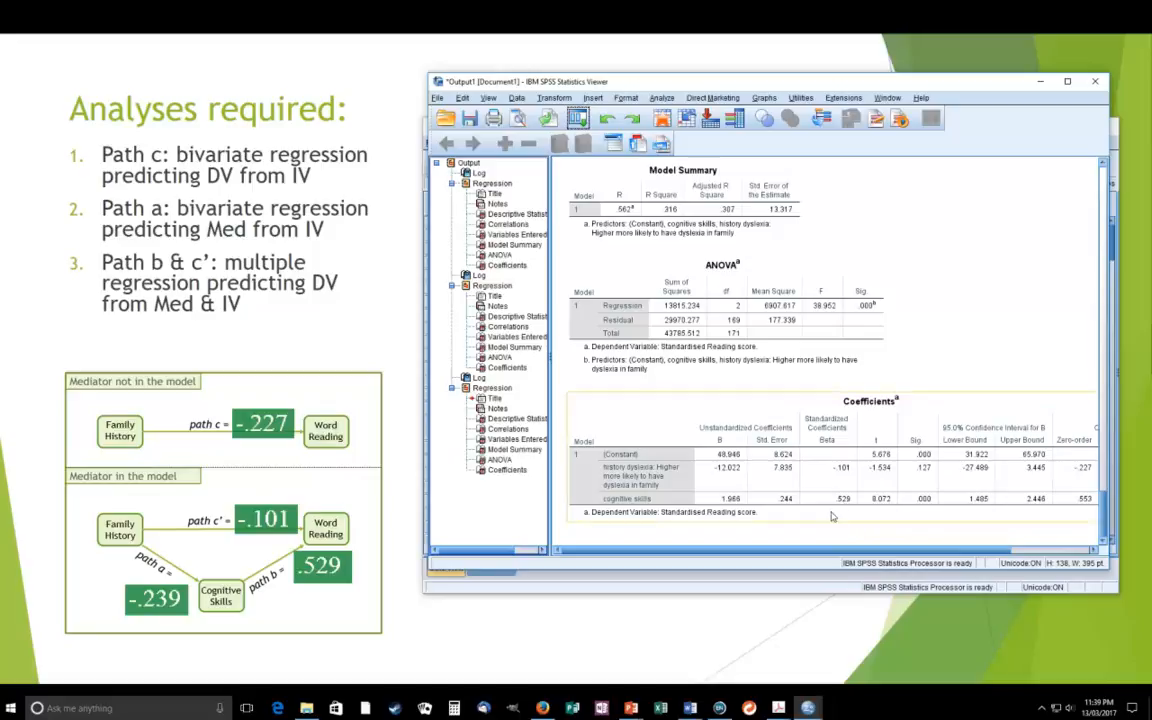
{"action": "mouse_move", "coordinate": [832, 496]}
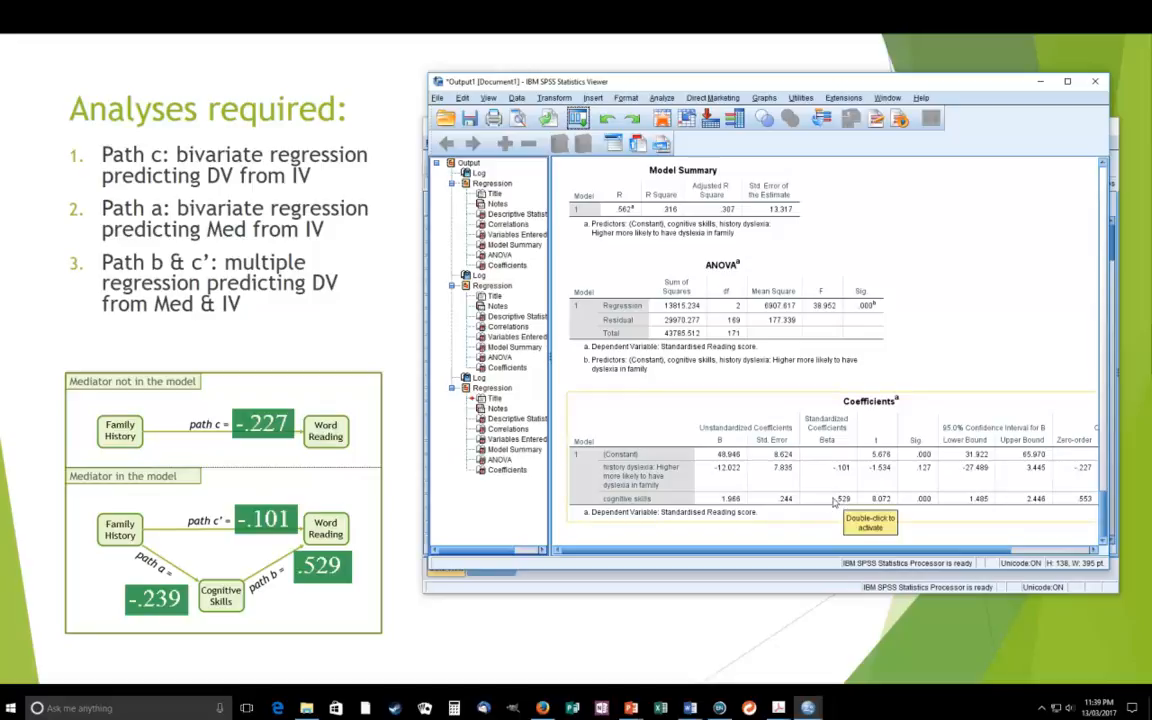
{"action": "mouse_move", "coordinate": [770, 628]}
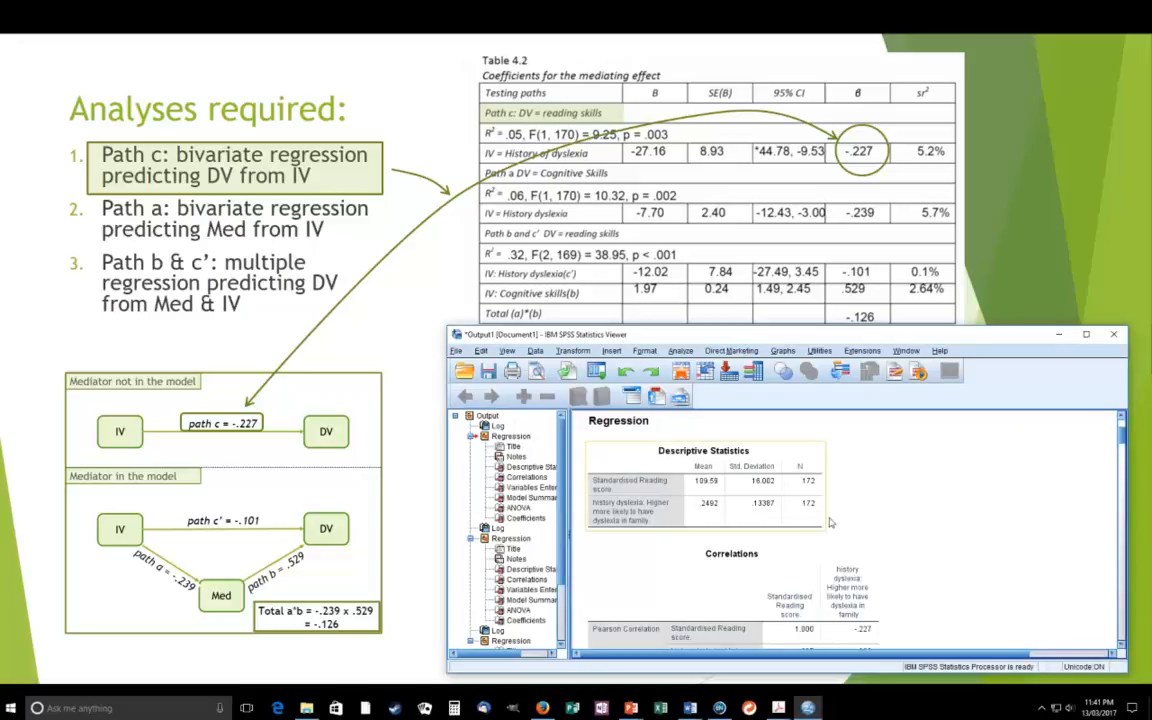
- Scroll the Output Viewer to the first regression's output for reading score on dyslexia history
{"action": "scroll", "scroll_direction": "down", "scroll_amount": 3}
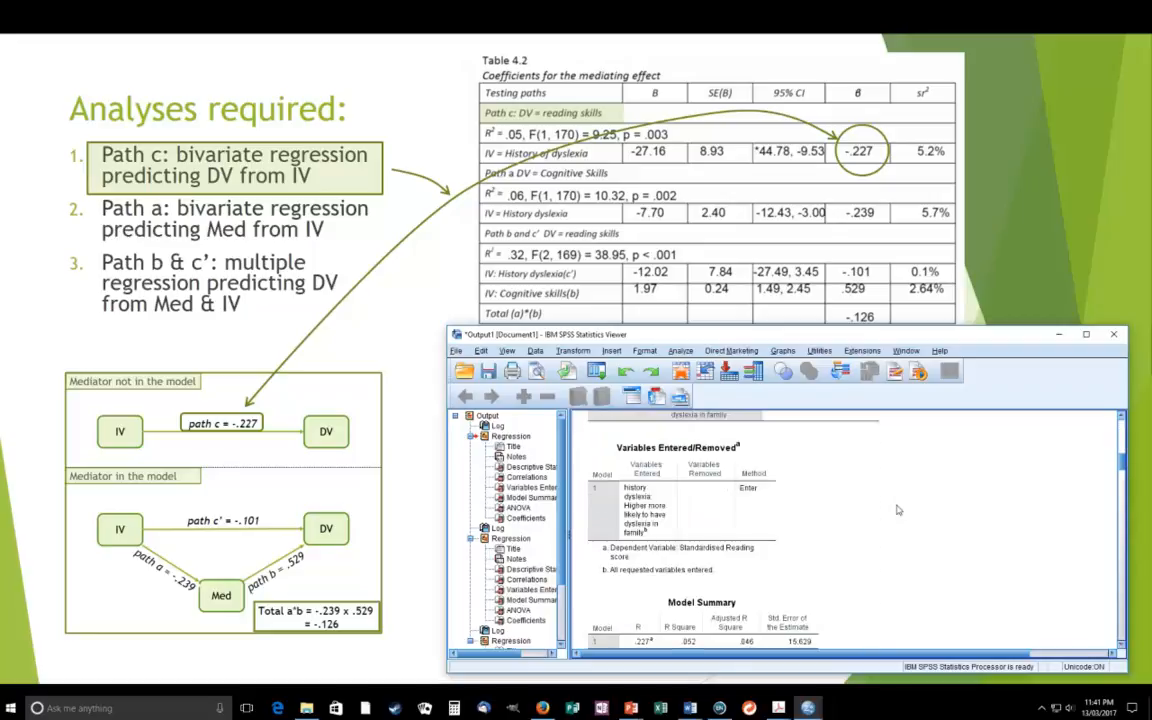
{"action": "scroll", "scroll_direction": "down", "scroll_amount": 3}
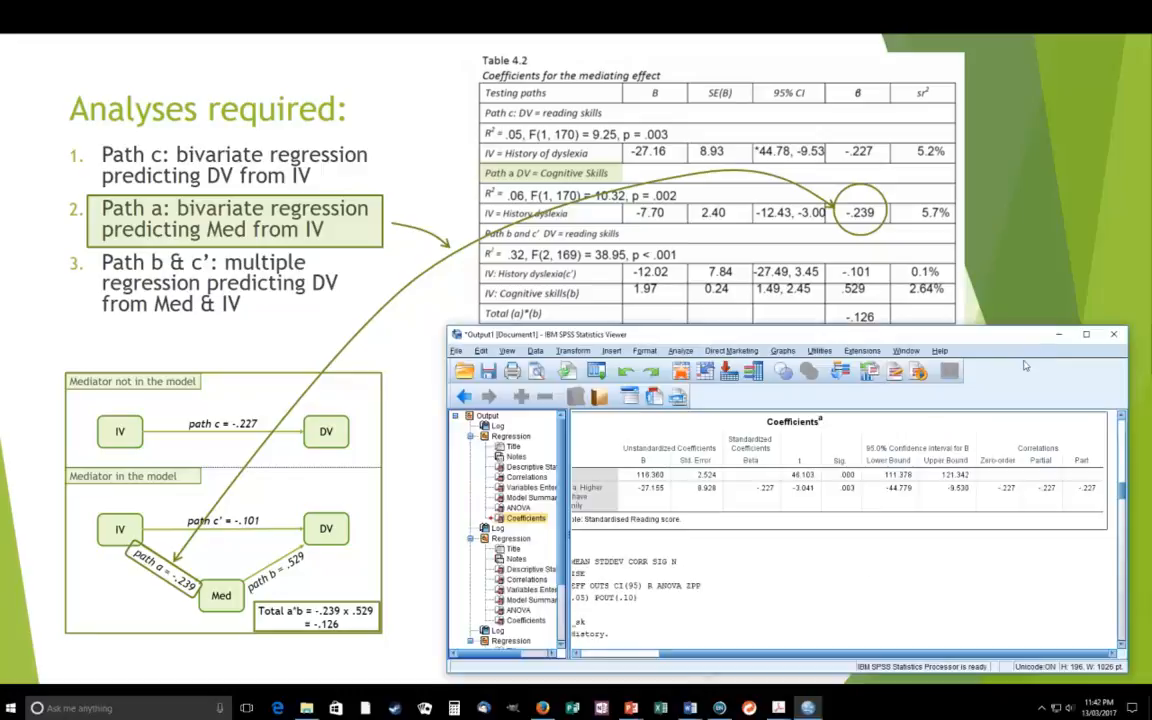
{"action": "mouse_move", "coordinate": [976, 370]}
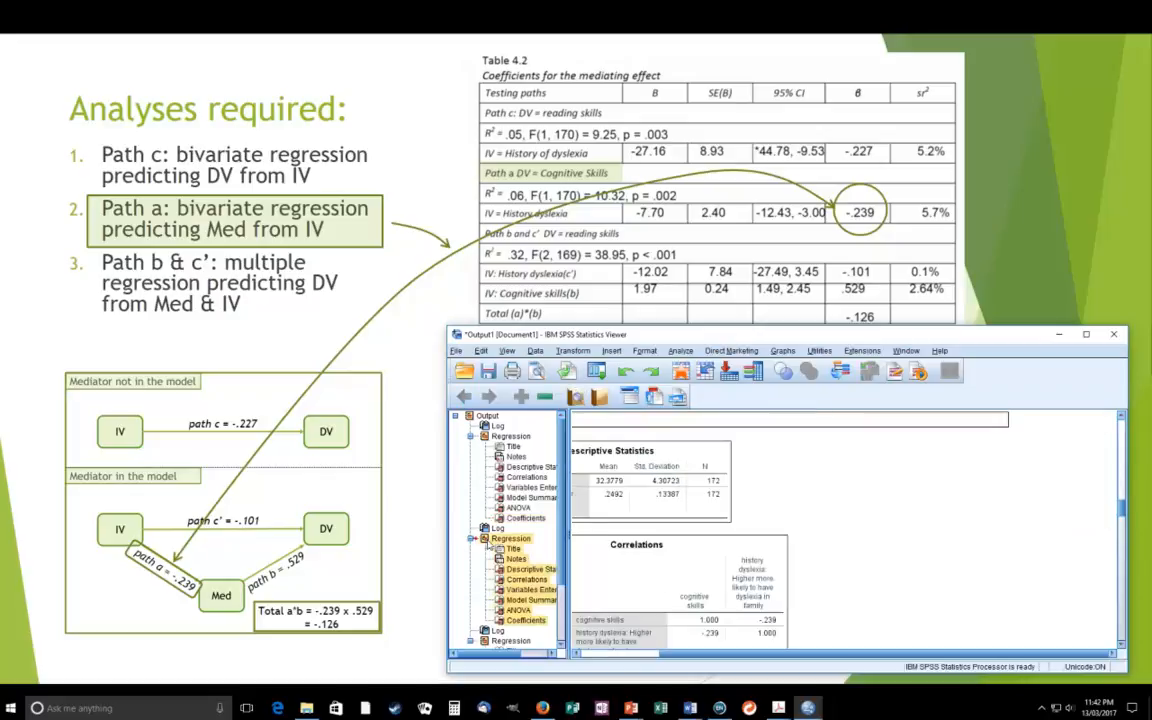
- Jump to the path a regression's Coefficients table with its -.239 beta
{"action": "left_click", "coordinate": [520, 620]}
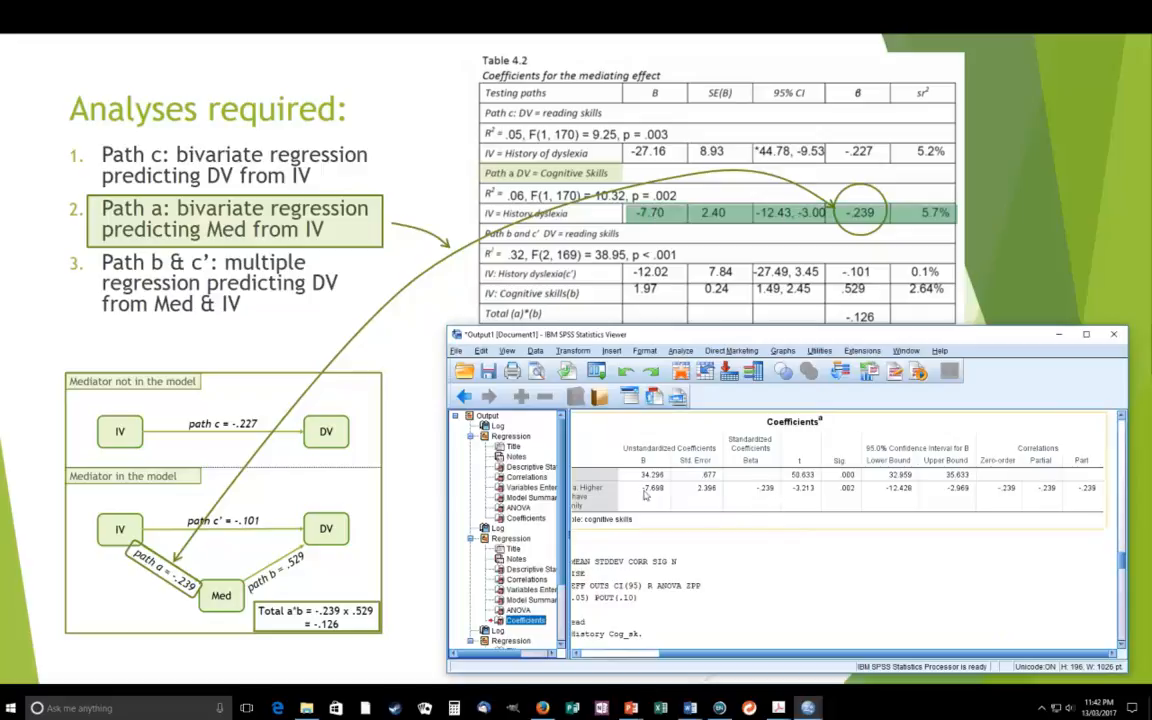
{"action": "mouse_move", "coordinate": [960, 500]}
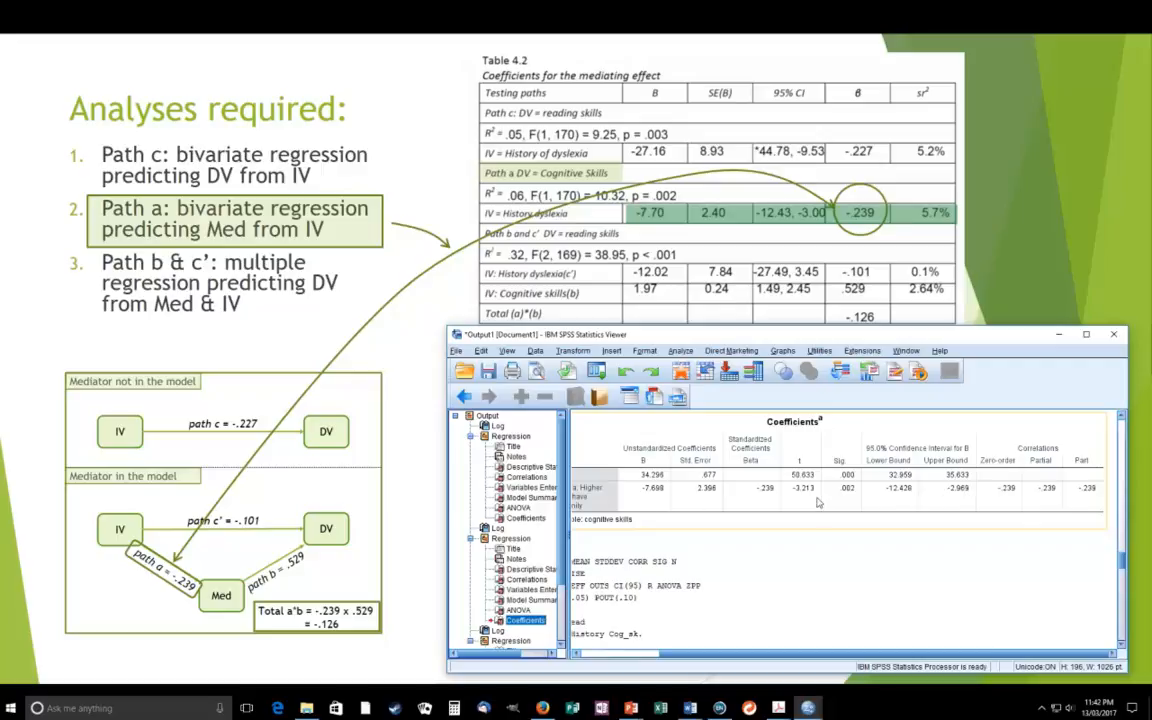
{"action": "mouse_move", "coordinate": [976, 500]}
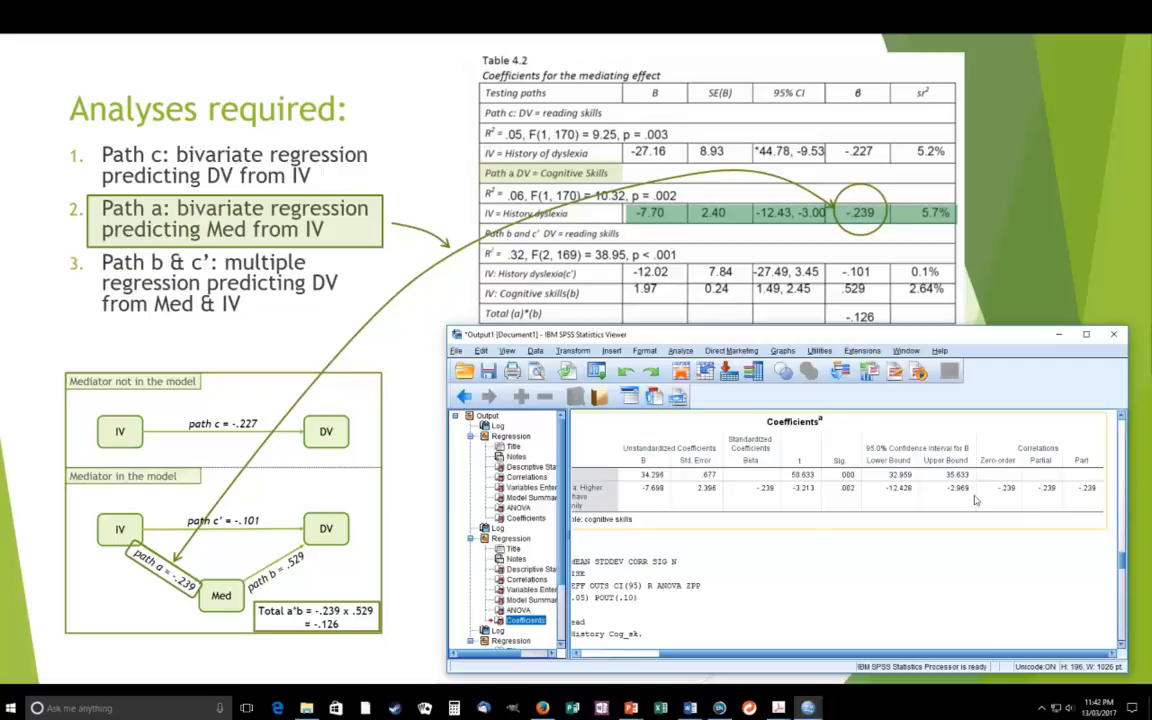
{"action": "mouse_move", "coordinate": [856, 520]}
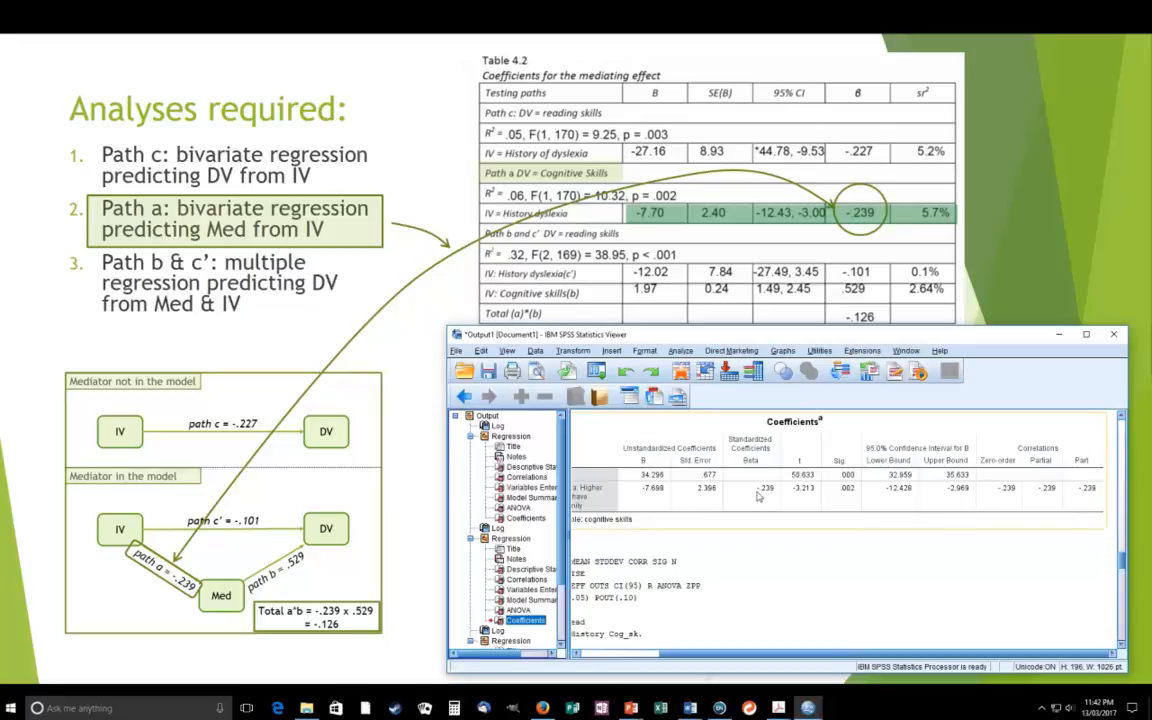
{"action": "mouse_move", "coordinate": [776, 496]}
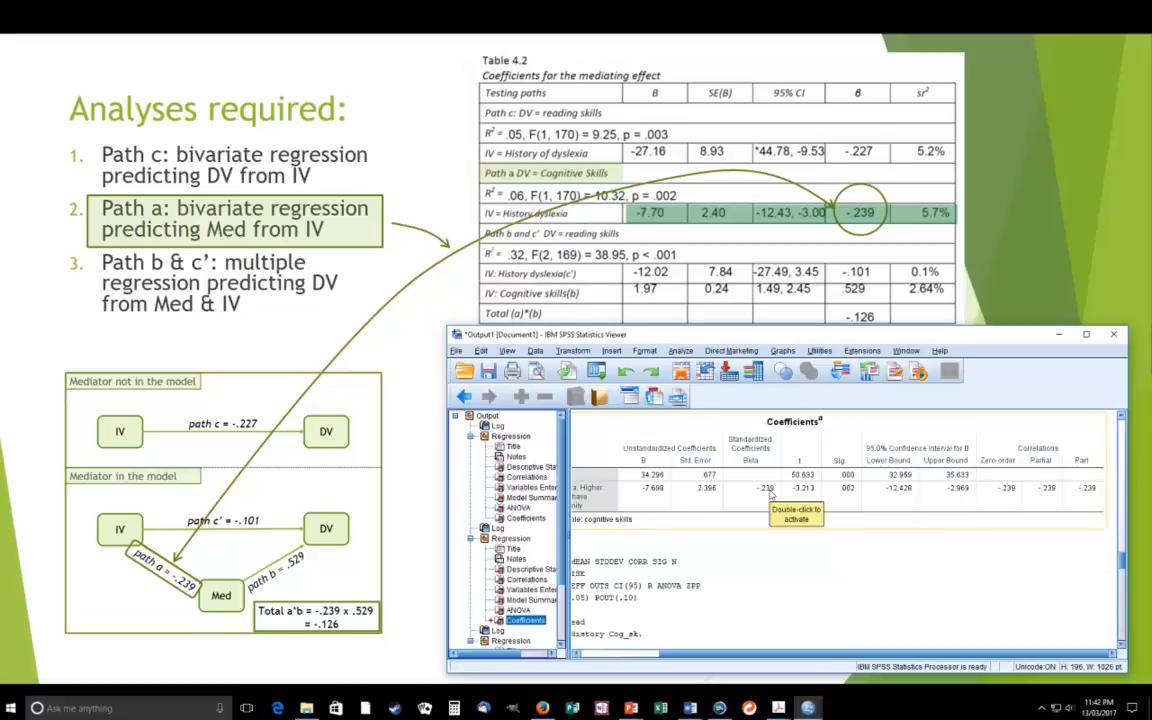
{"action": "mouse_move", "coordinate": [1024, 260]}
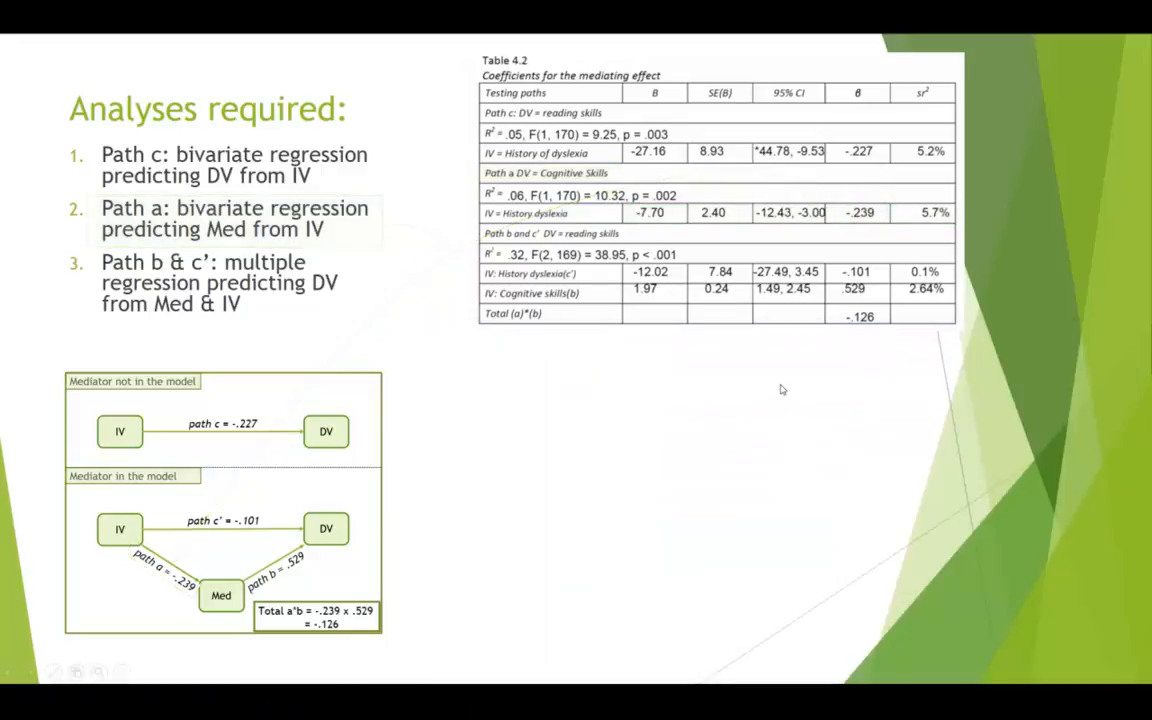
{"action": "left_click_drag", "start_coordinate": [830, 260], "coordinate": [890, 300]}
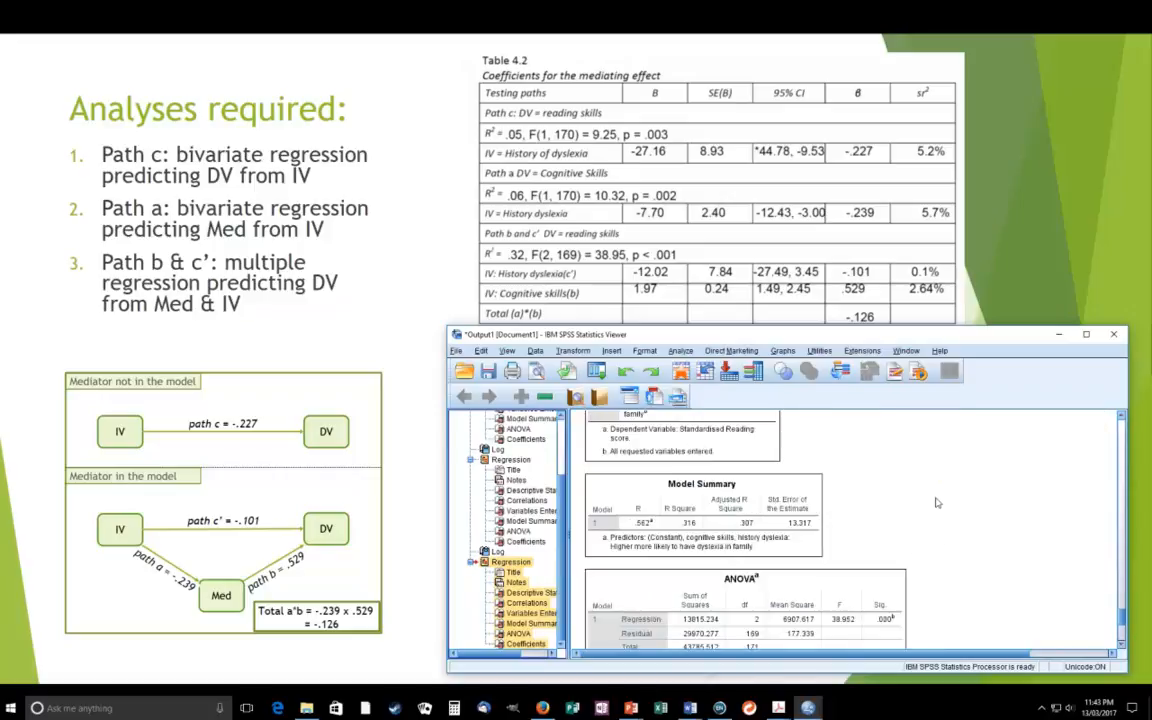
- Scroll to the third regression's Coefficients table for the path b and c' values
{"action": "scroll", "scroll_direction": "down", "scroll_amount": 3}
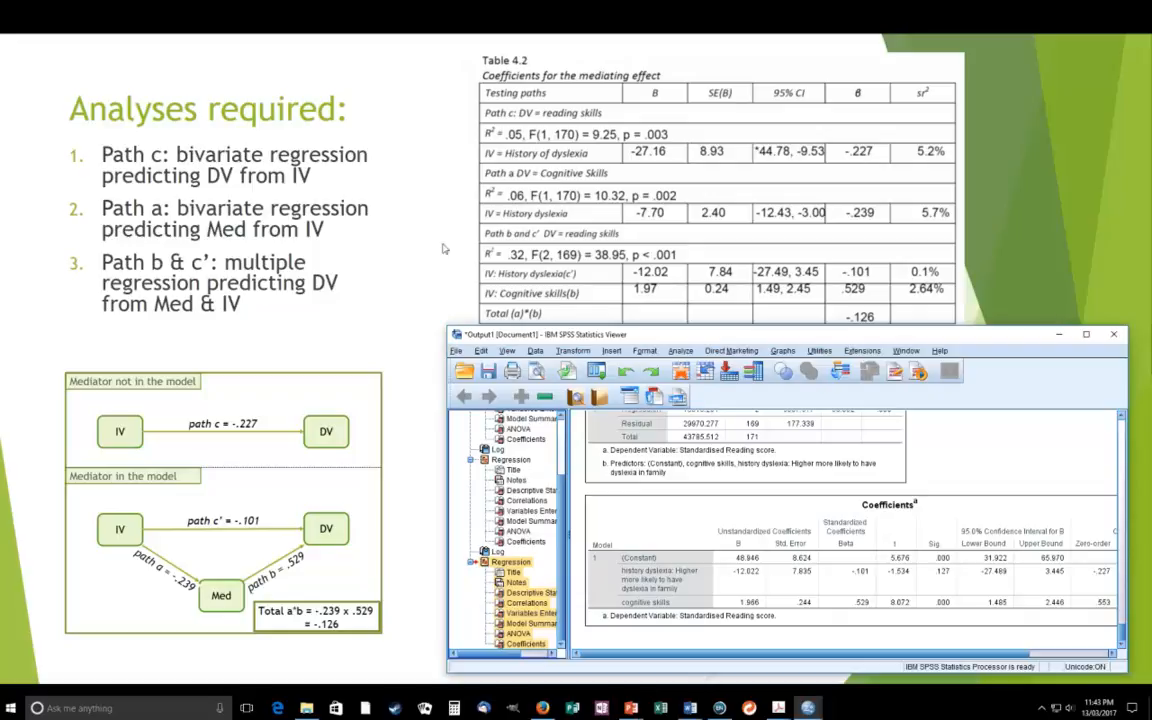
{"action": "mouse_move", "coordinate": [416, 340]}
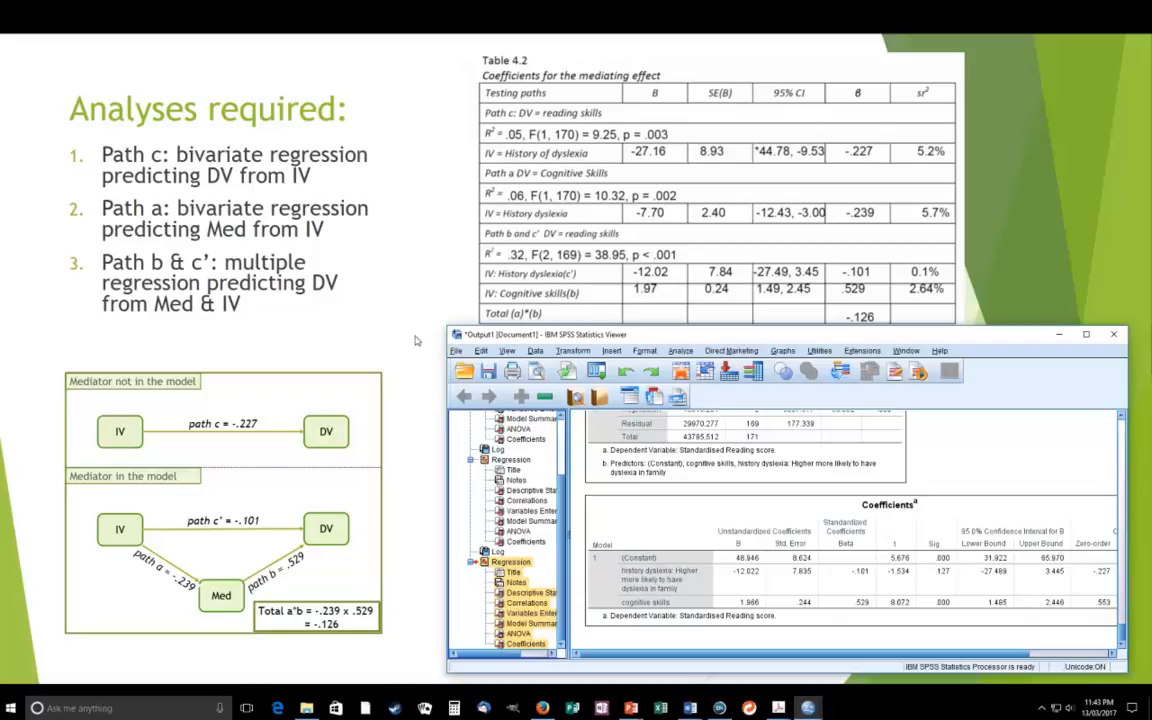